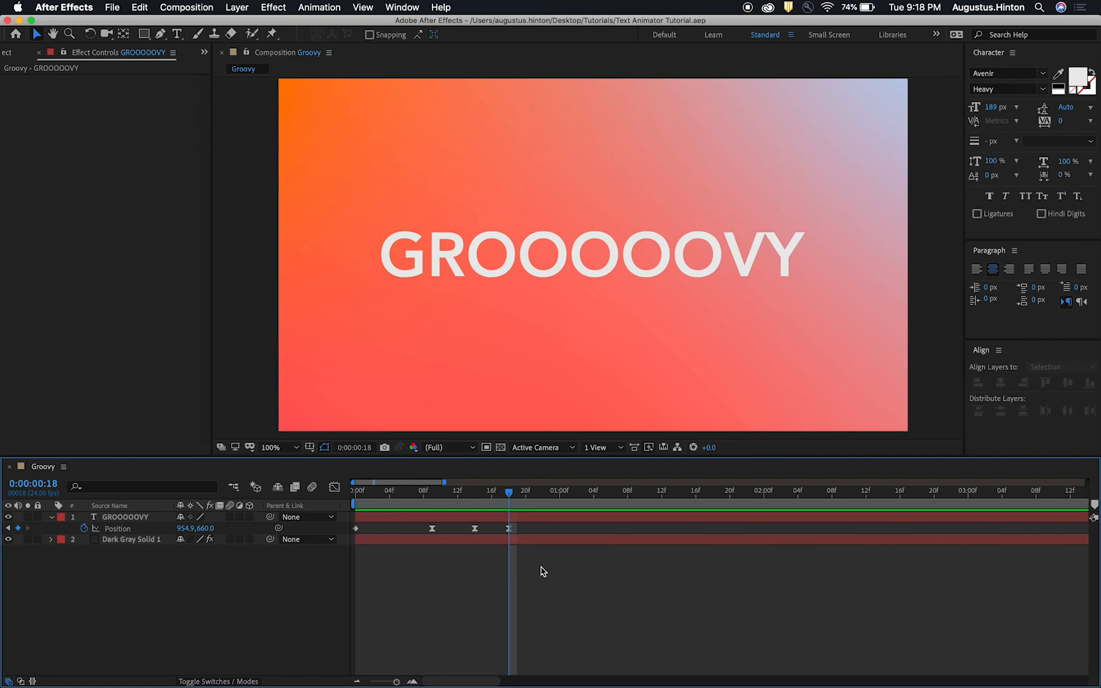
mouse_move(697, 304)
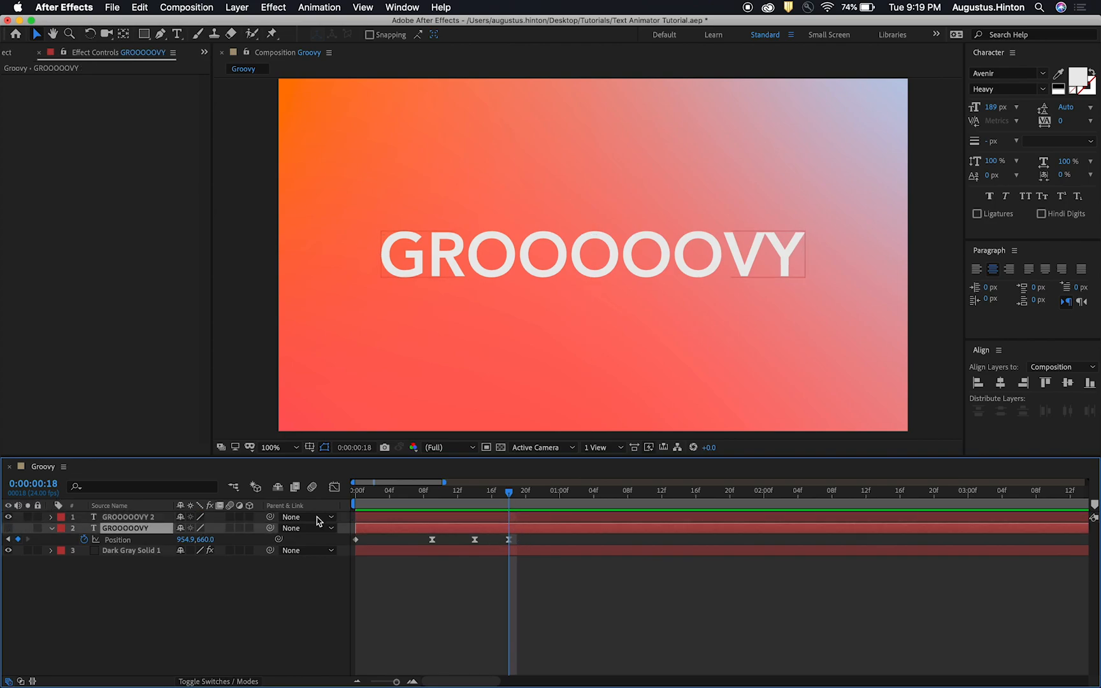
Step: Select the duplicated GROOOOOVY text layer in the timeline
click(127, 516)
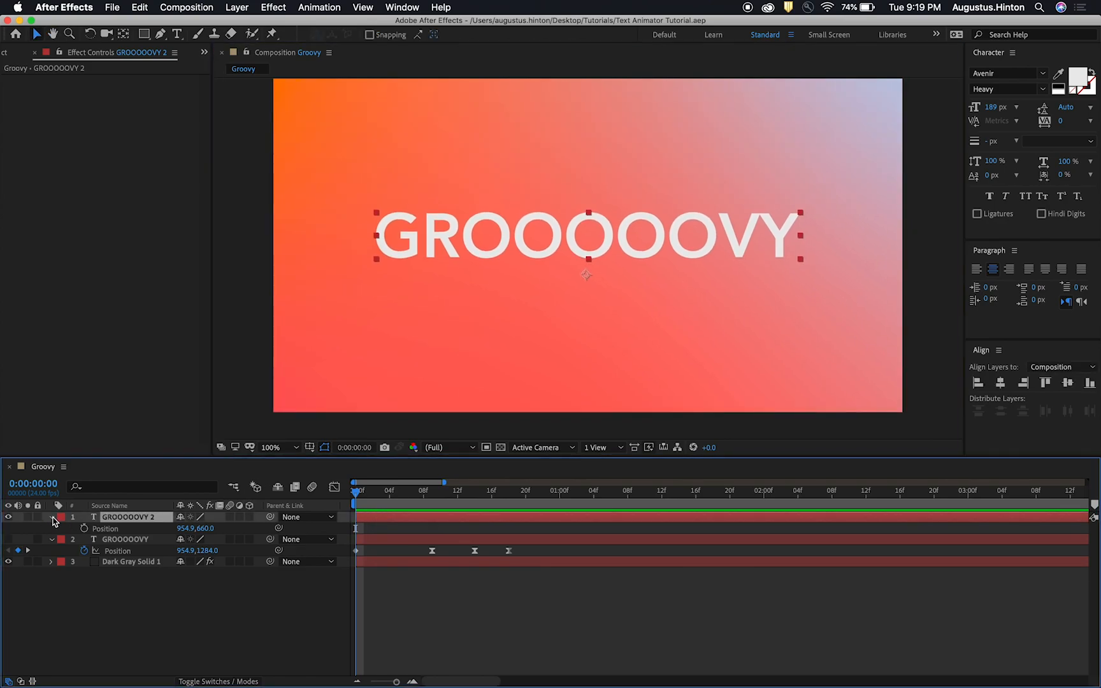
Step: Add a Position text animator to GROOOOOVY 2 and rename it Starting Position
click(51, 516)
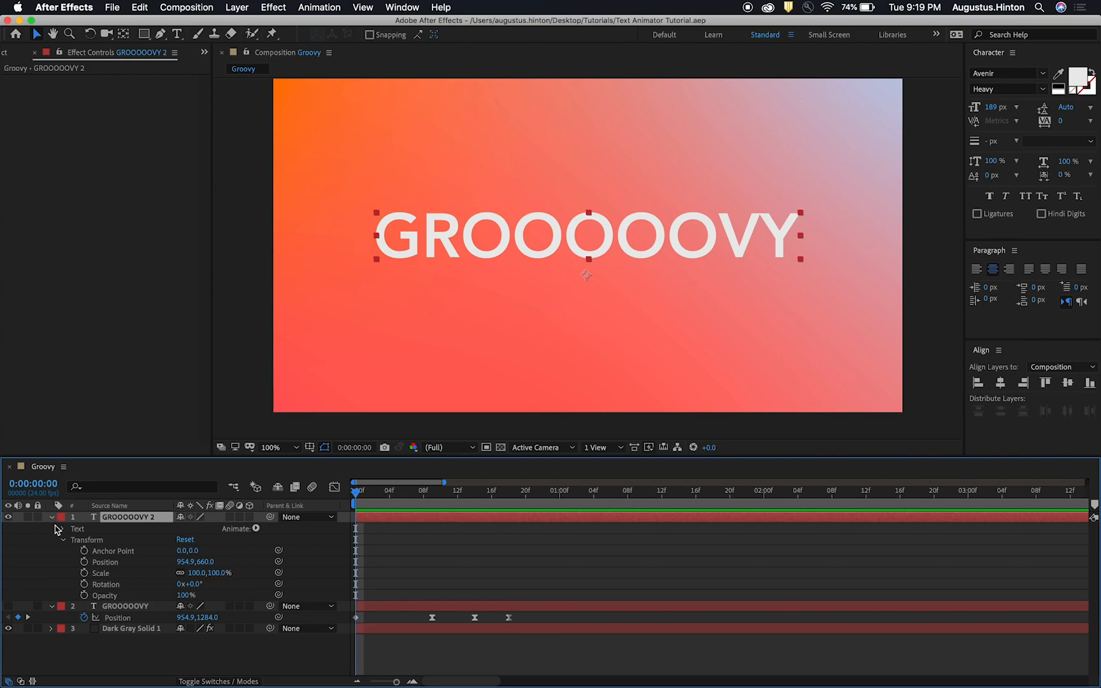
click(256, 529)
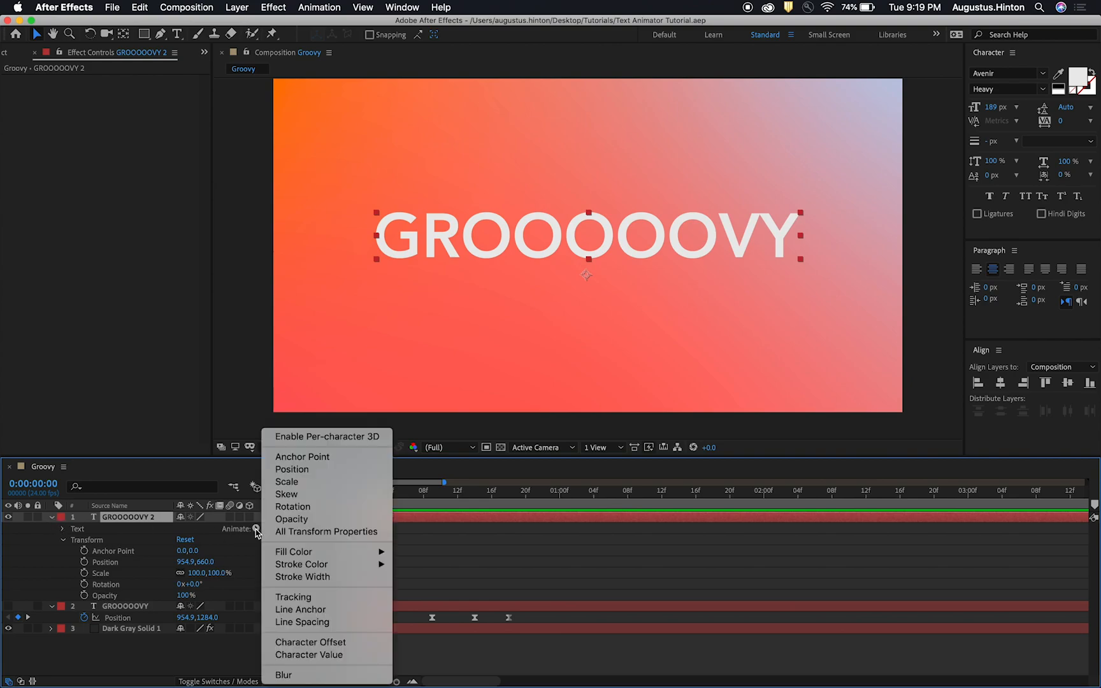
mouse_move(302, 457)
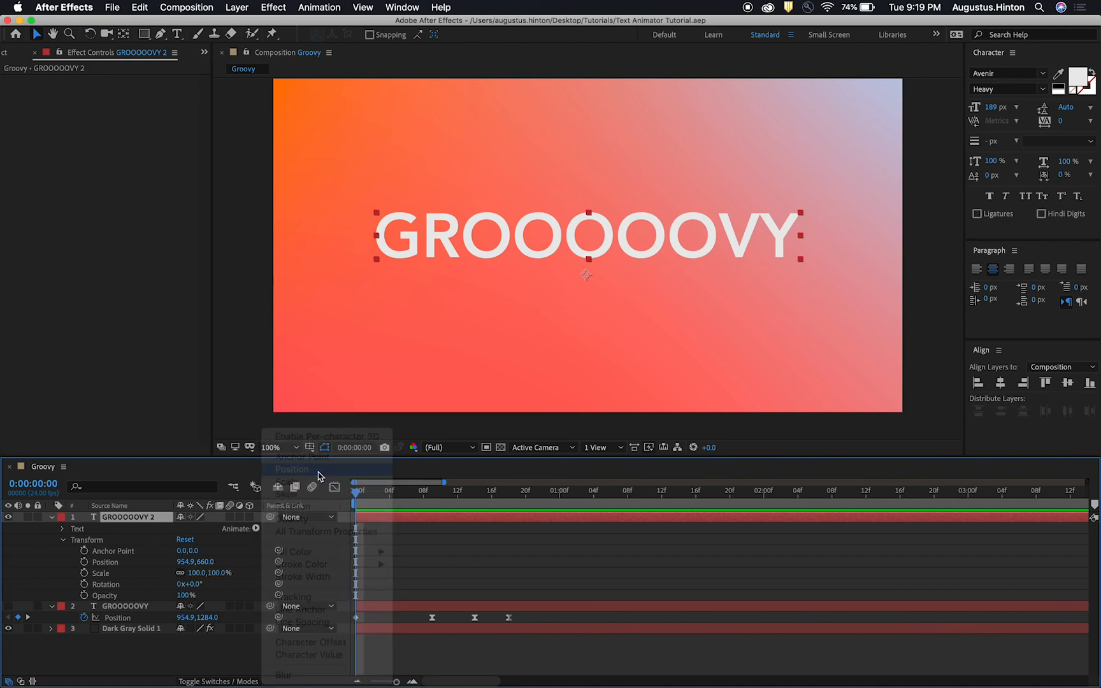
click(292, 469)
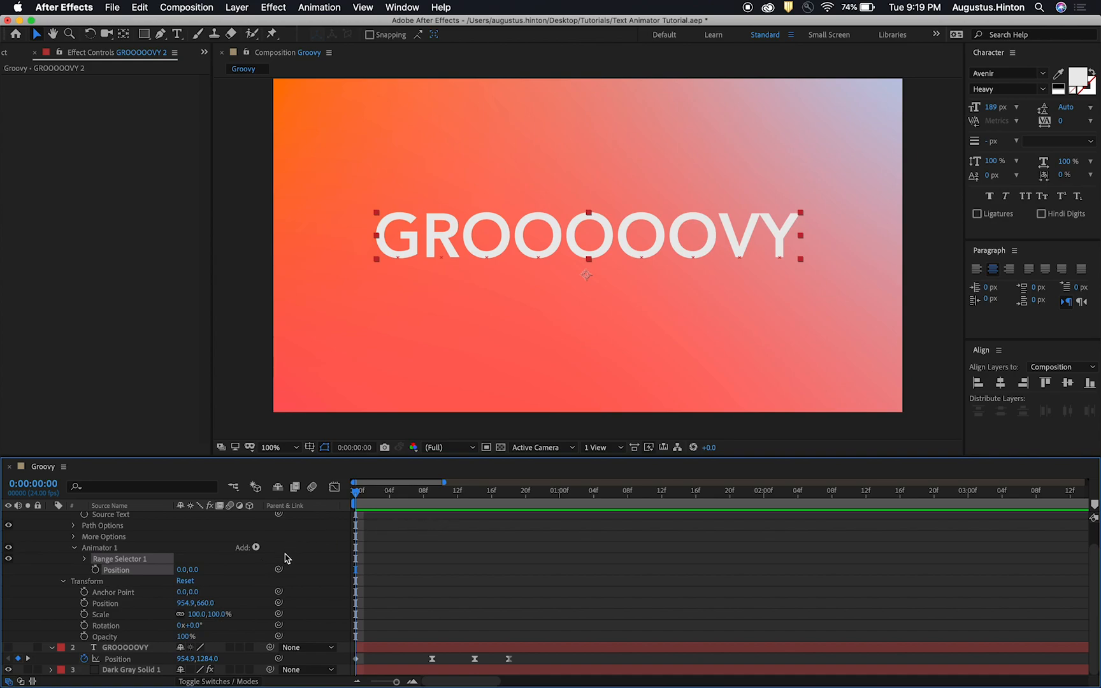
mouse_move(370, 523)
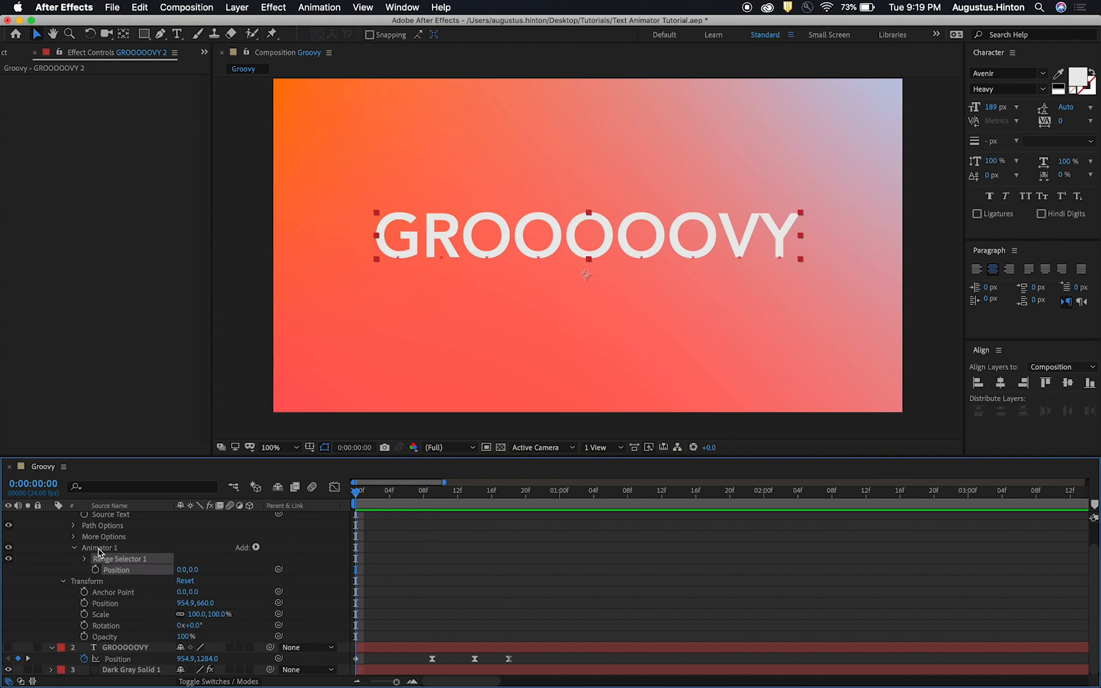
click(98, 548)
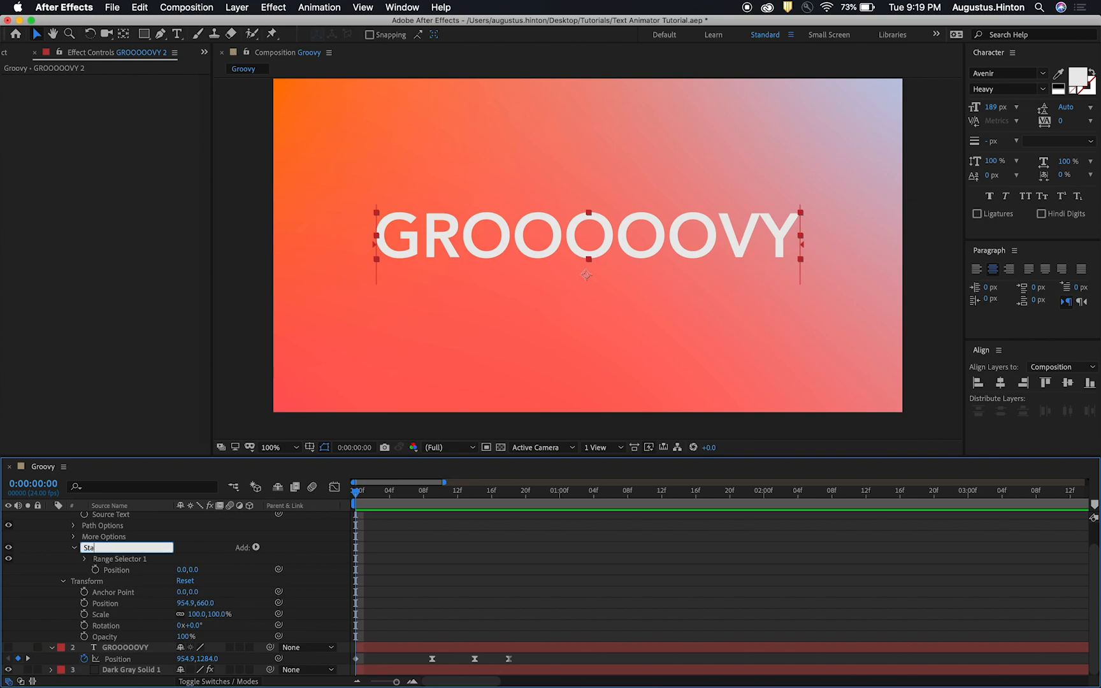
text(Starting Positions)
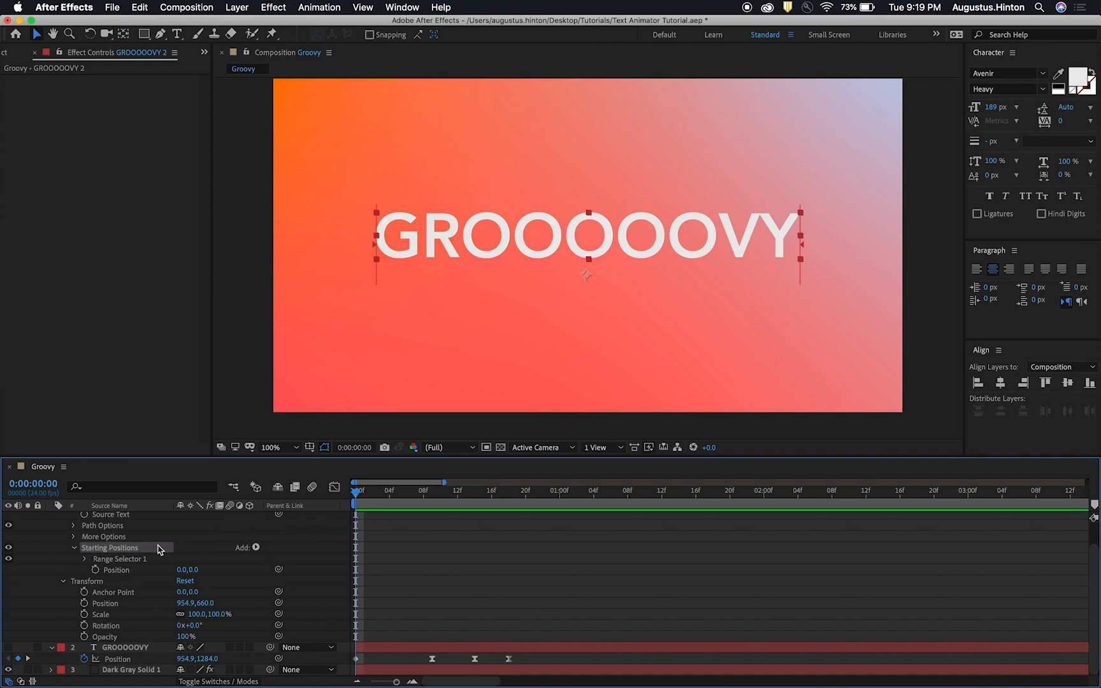
double_click(110, 547)
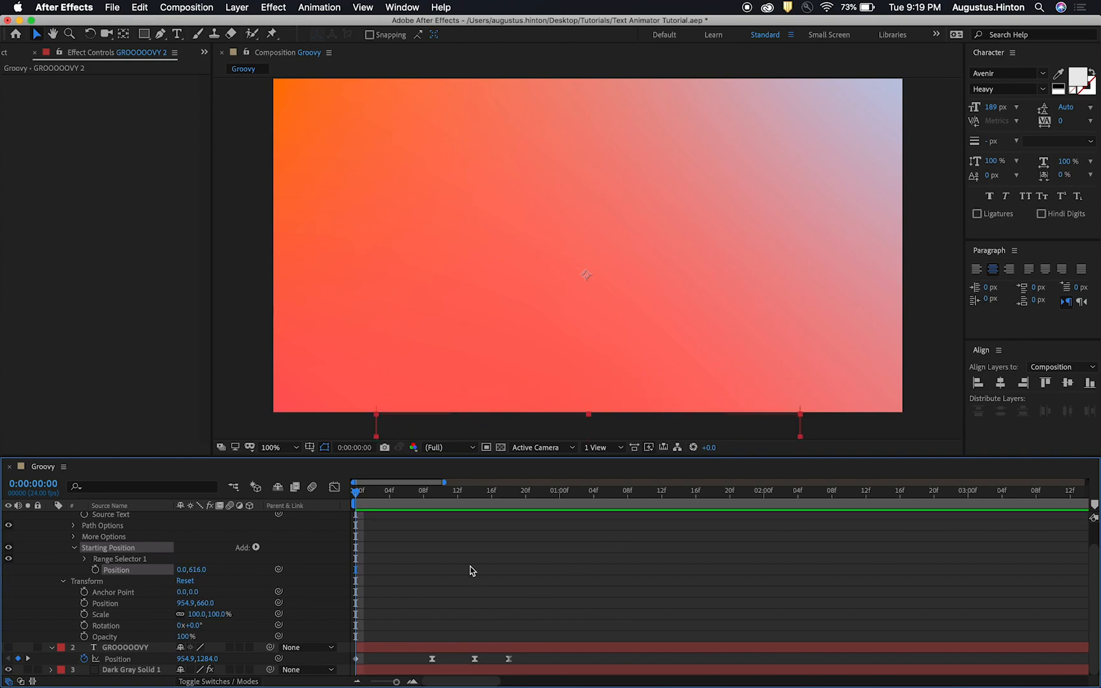
mouse_move(439, 424)
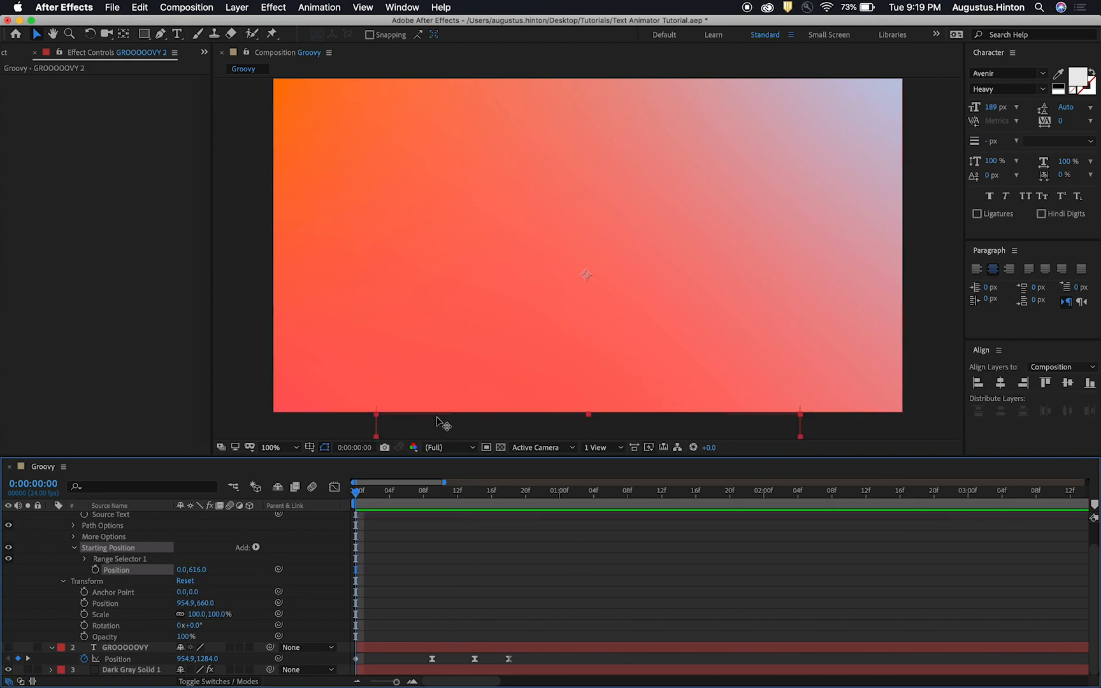
mouse_move(205, 588)
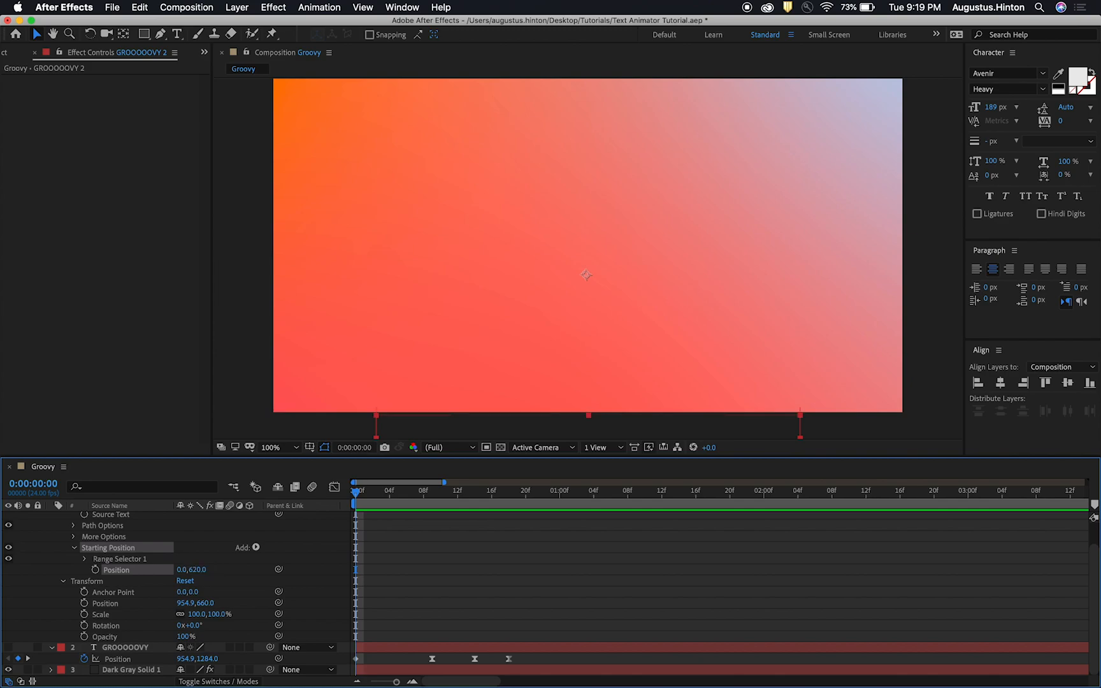
mouse_move(380, 537)
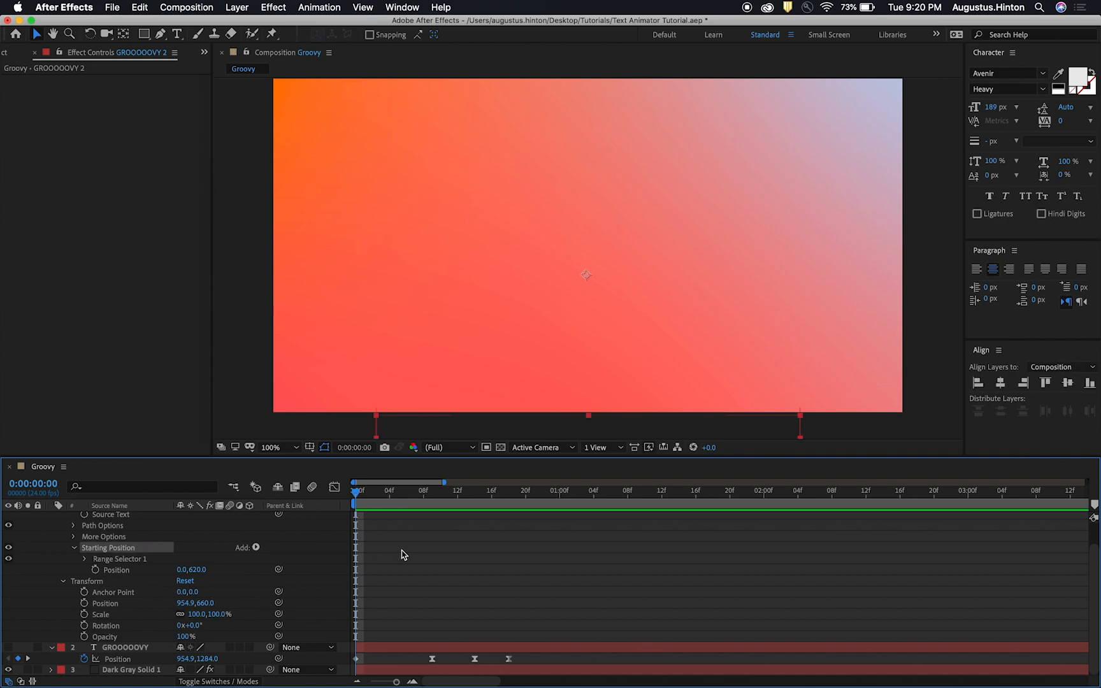
mouse_move(134, 550)
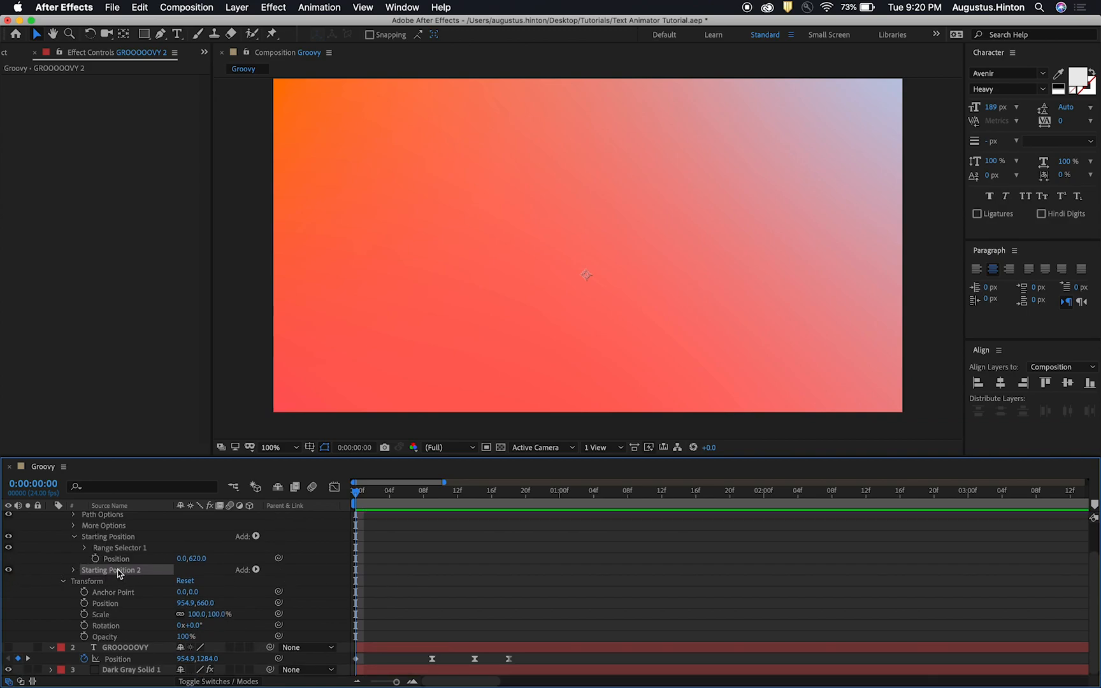
Step: Rename the duplicated animator Over Shoot and scrub its Position Y to -665
click(67, 569)
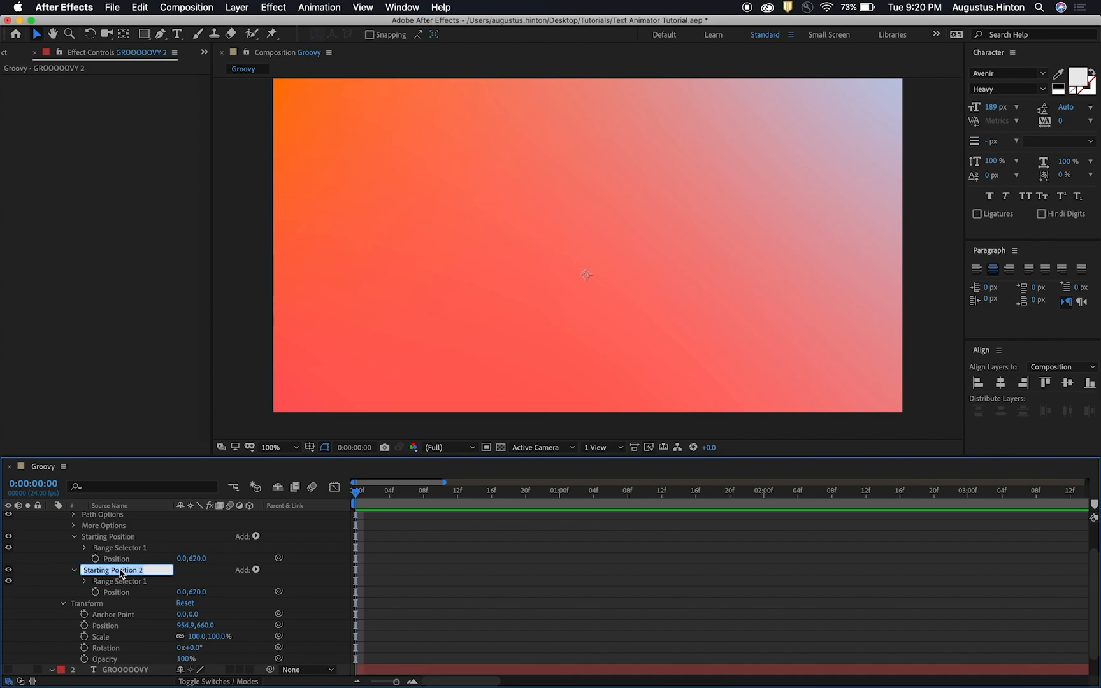
text(OverShoot)
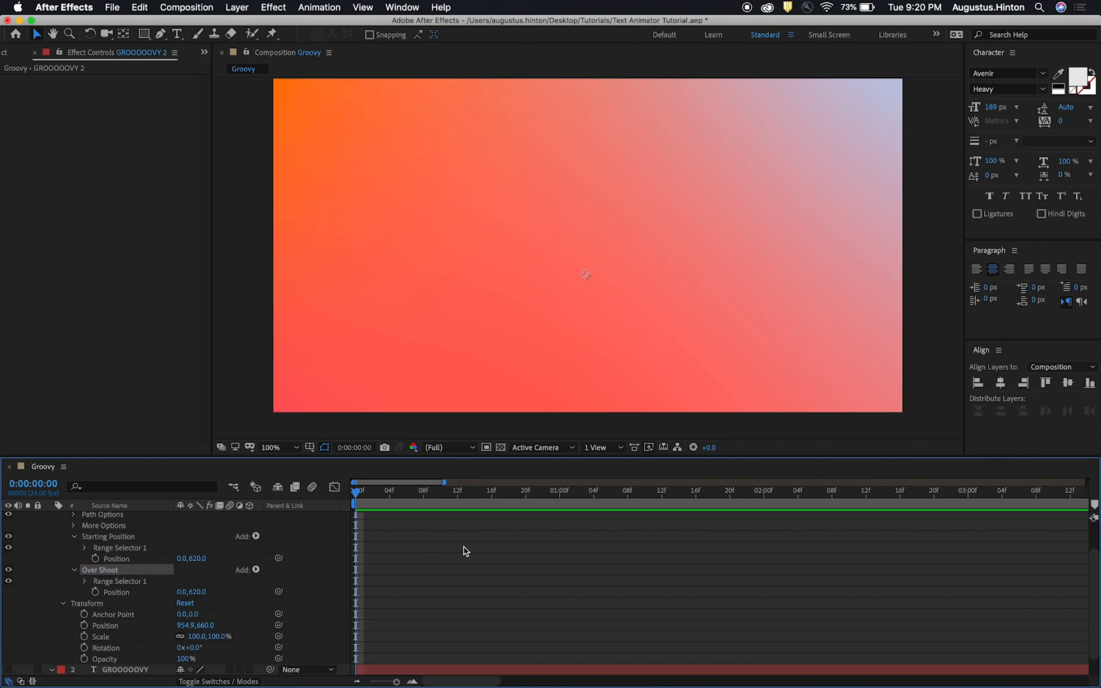
mouse_move(79, 582)
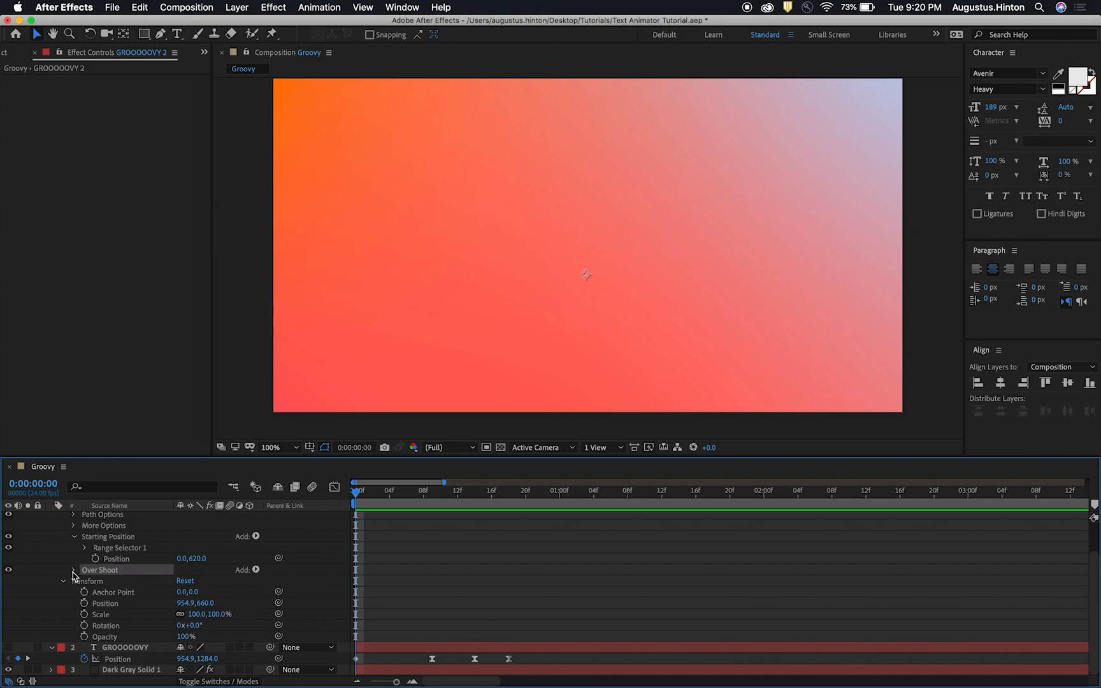
click(74, 570)
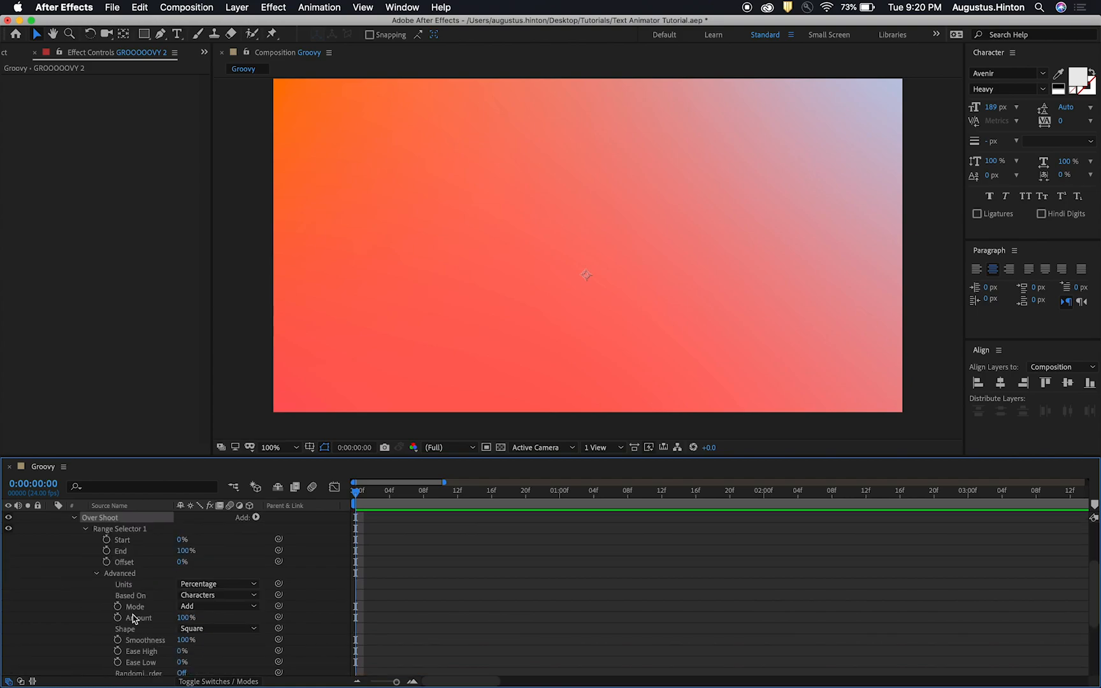
mouse_move(399, 451)
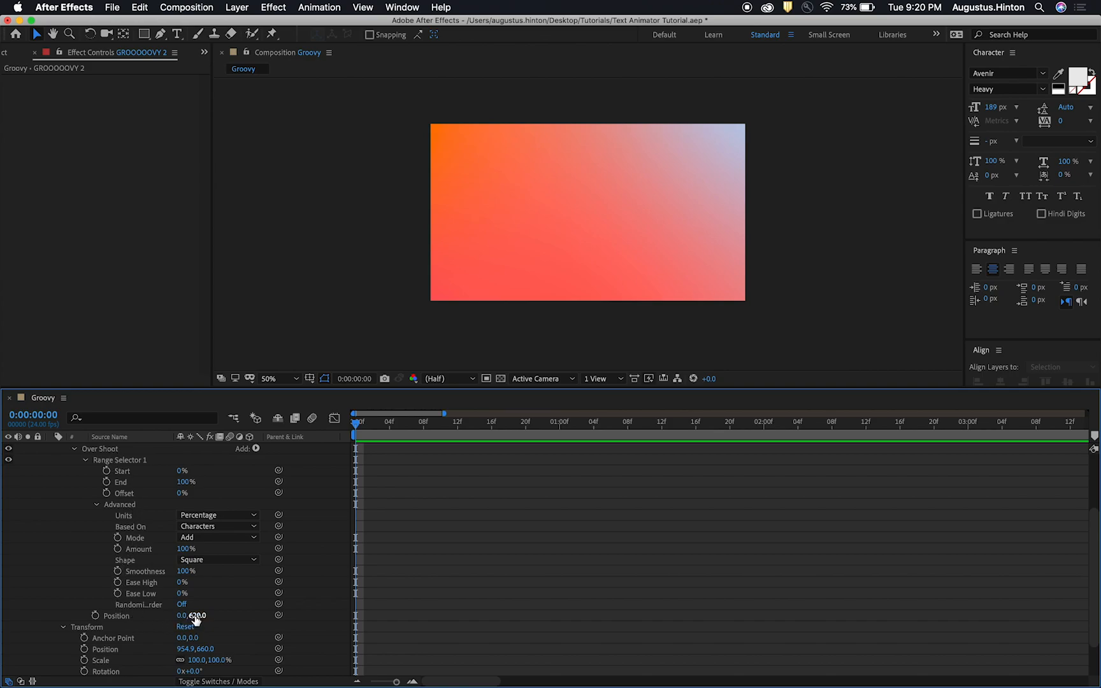
drag(195, 615, 195, 610)
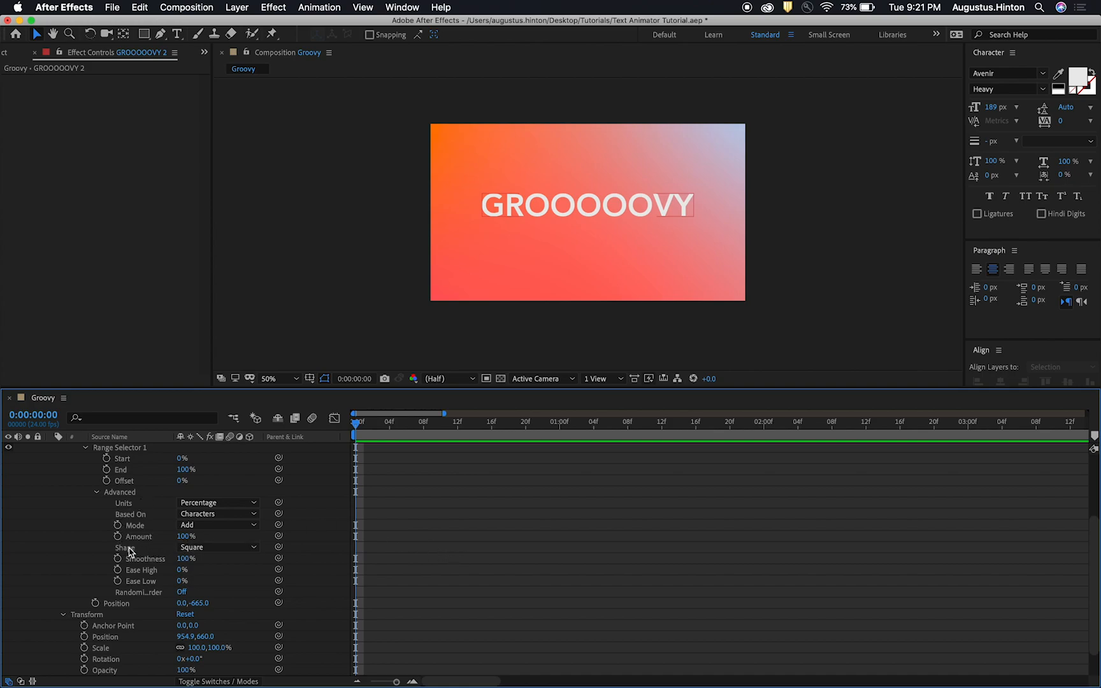
Step: Set the Over Shoot range selector shape to Ramp Down
click(217, 548)
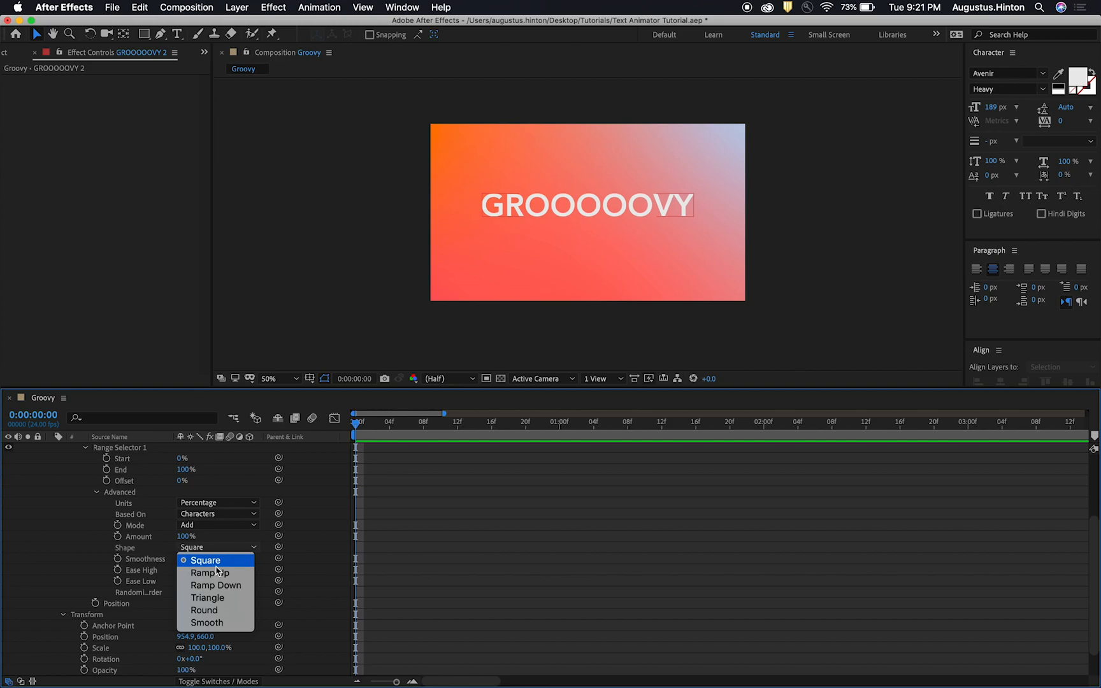
mouse_move(215, 585)
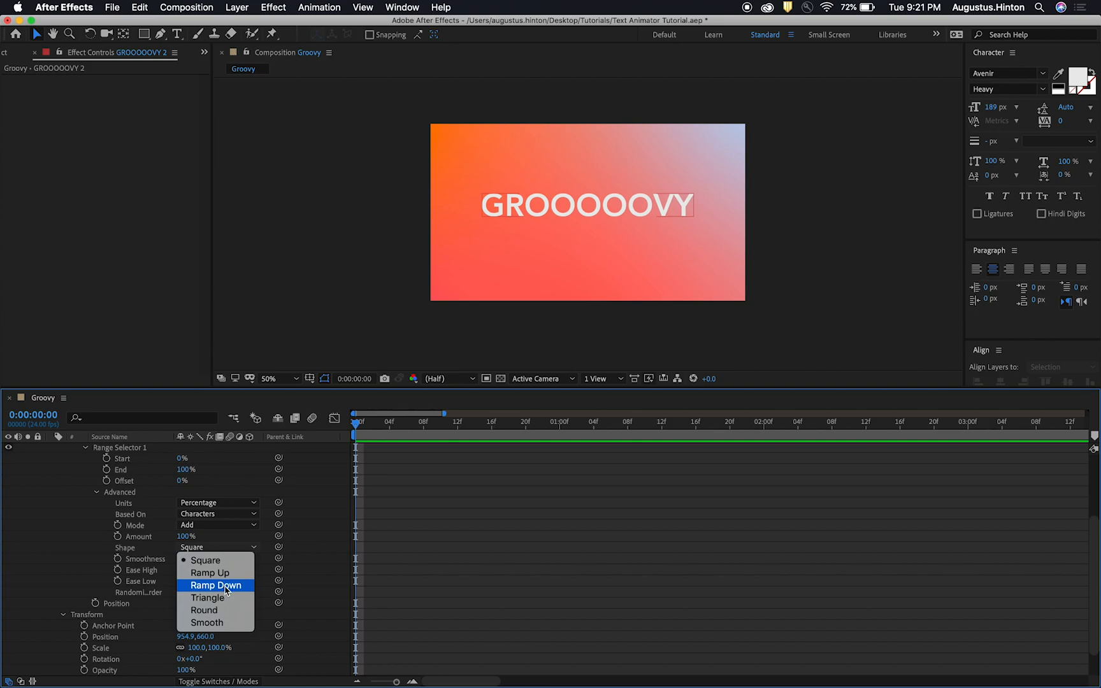
click(216, 585)
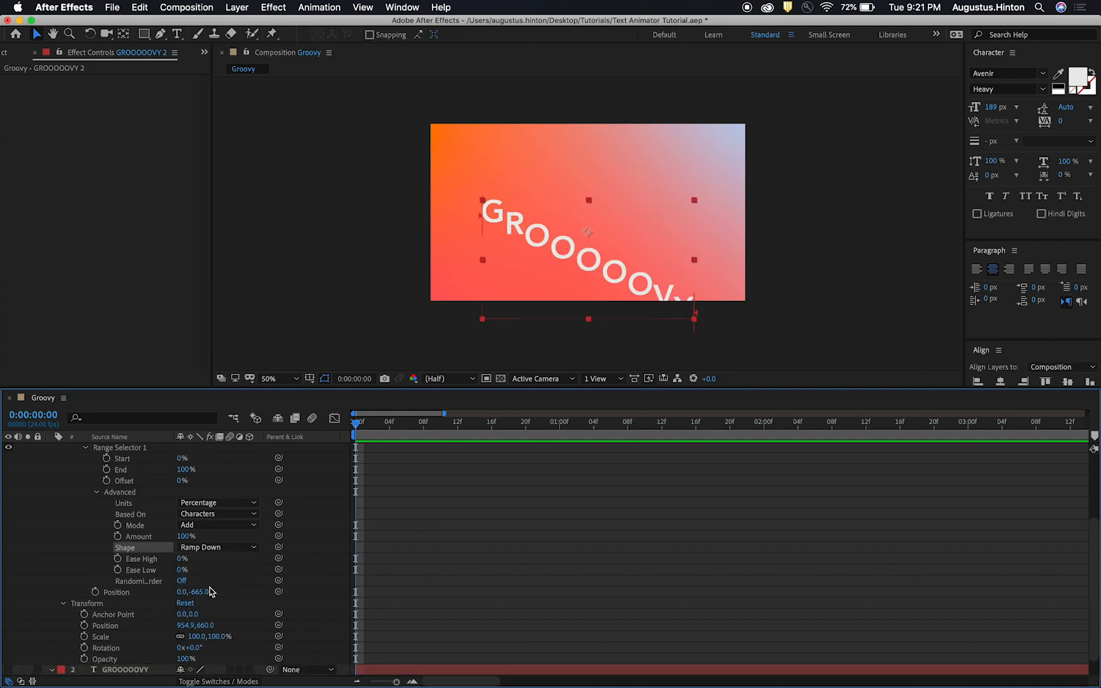
mouse_move(519, 218)
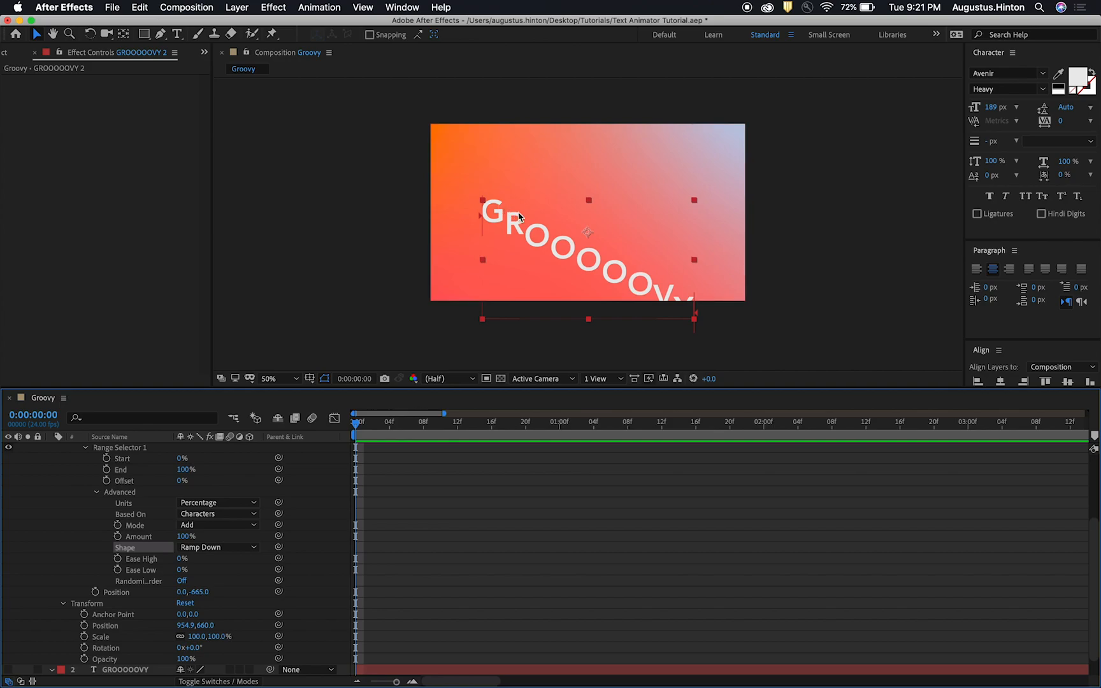
mouse_move(470, 204)
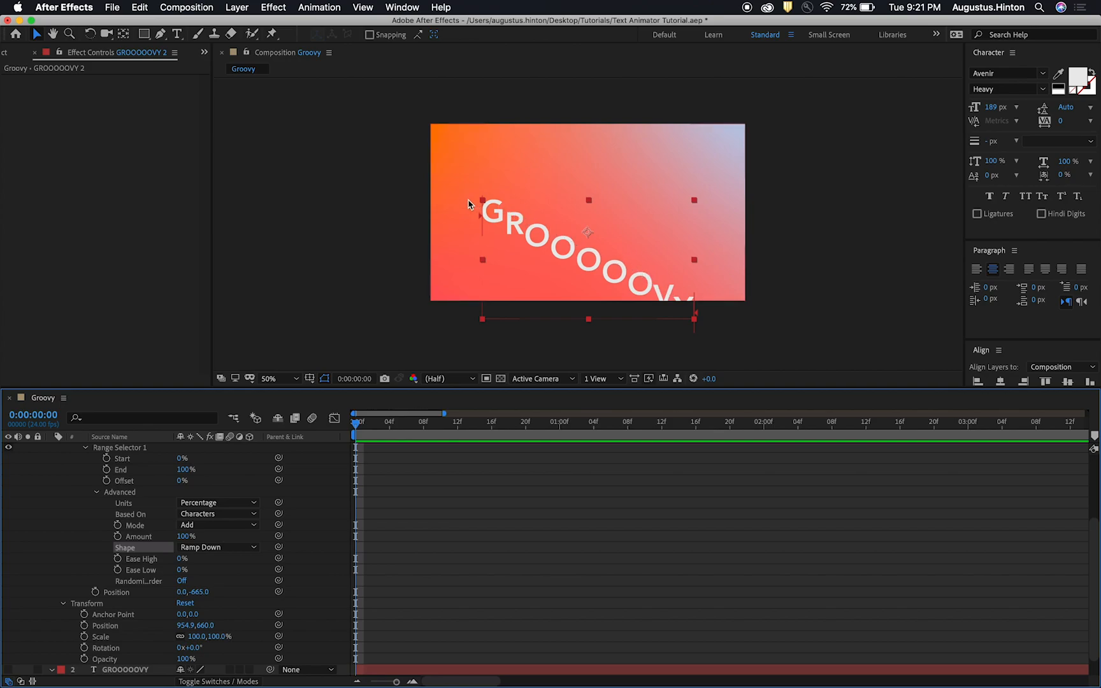
mouse_move(498, 219)
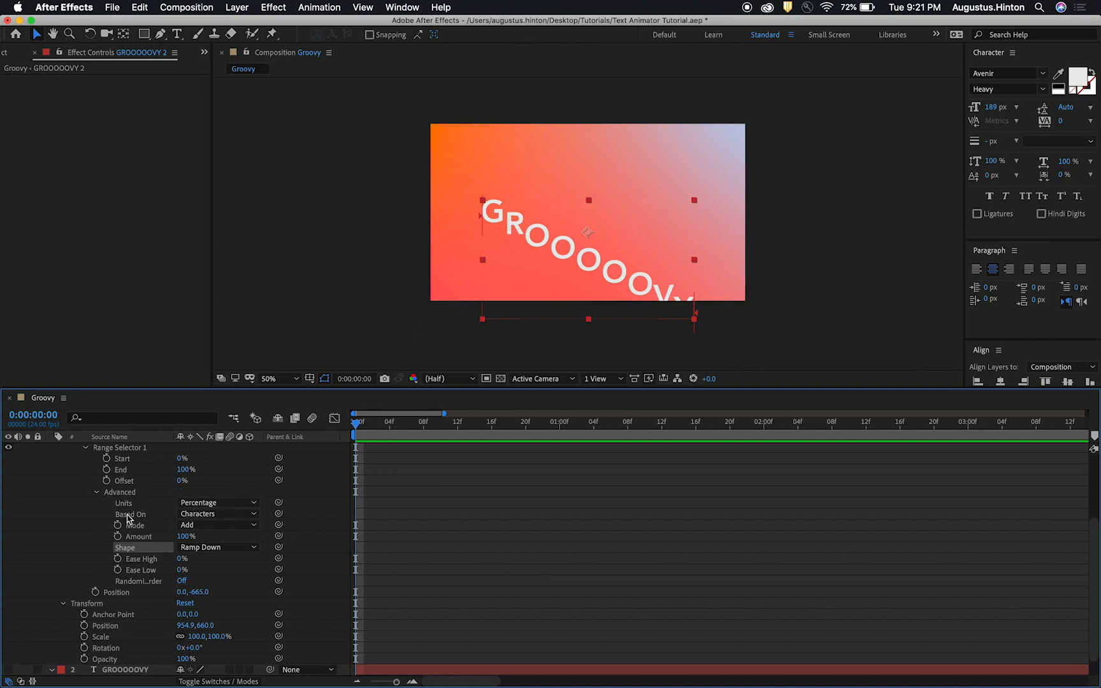
mouse_move(584, 315)
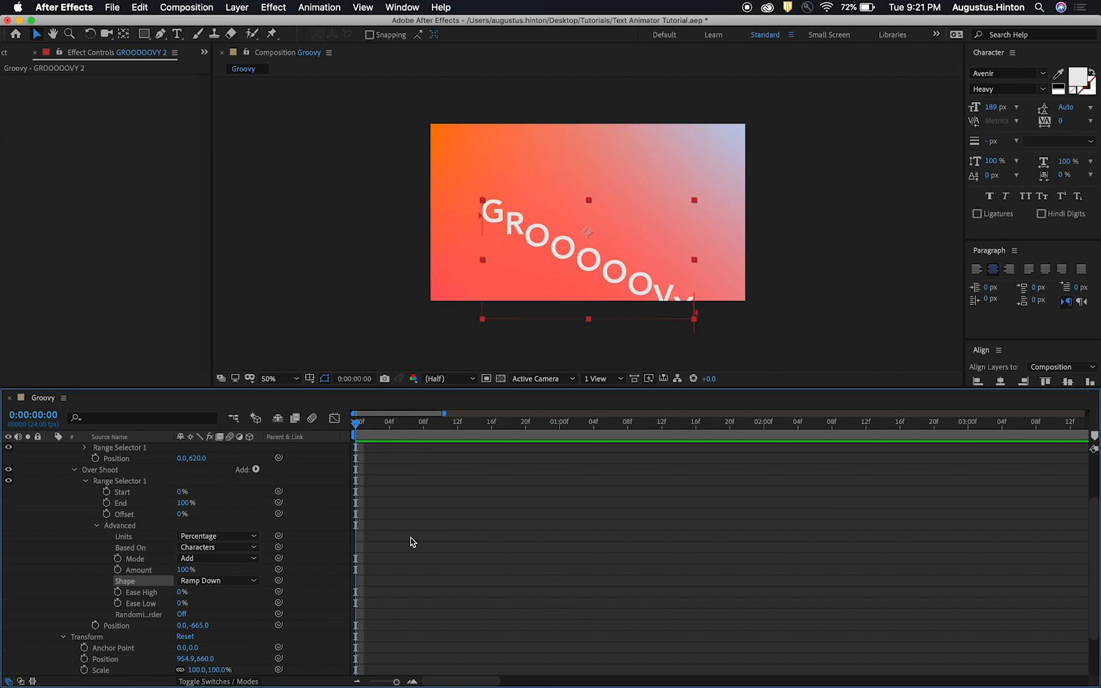
mouse_move(228, 530)
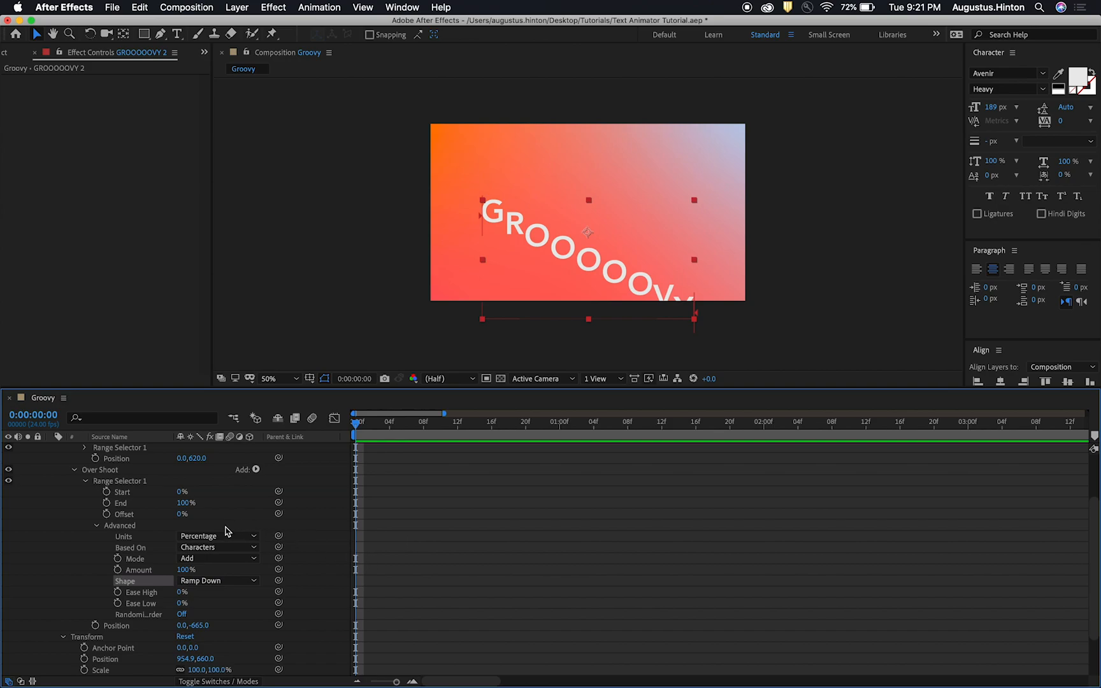
mouse_move(131, 484)
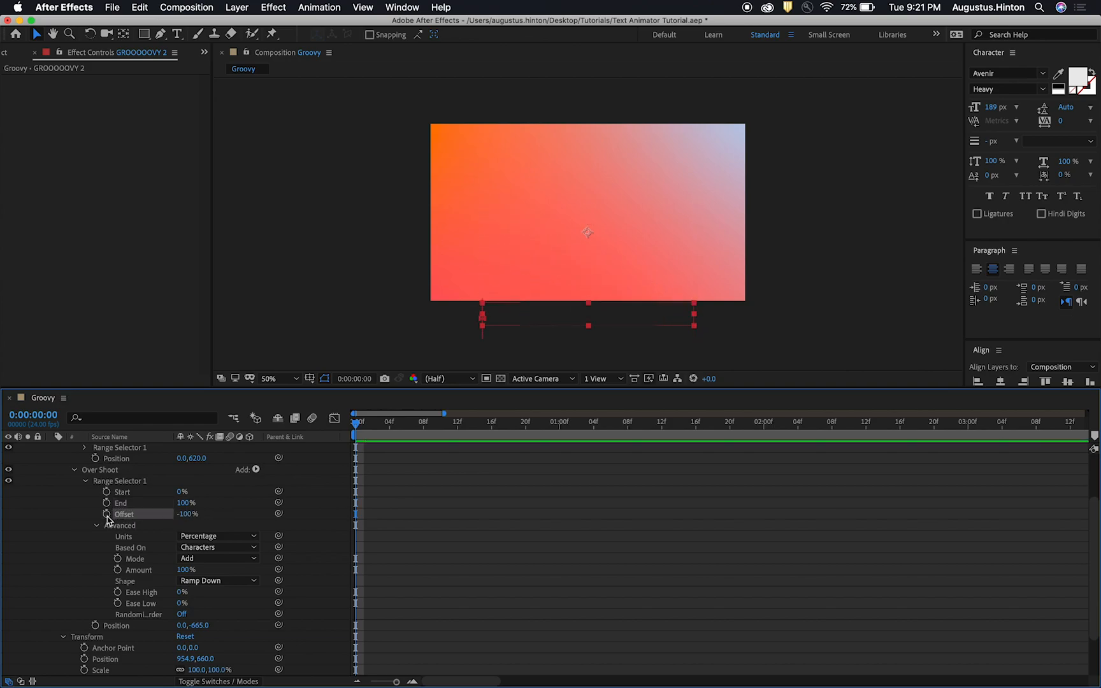
Step: Keyframe Over Shoot's Offset from -100% at frame 0 to 100% at frame 10
click(97, 514)
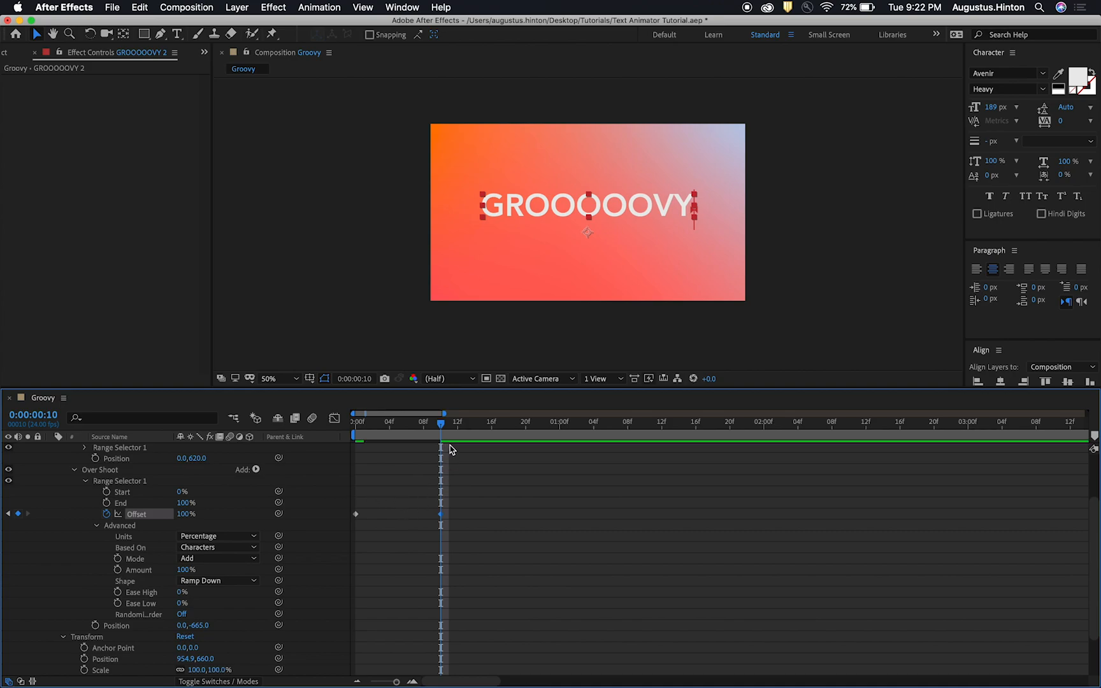
mouse_move(401, 475)
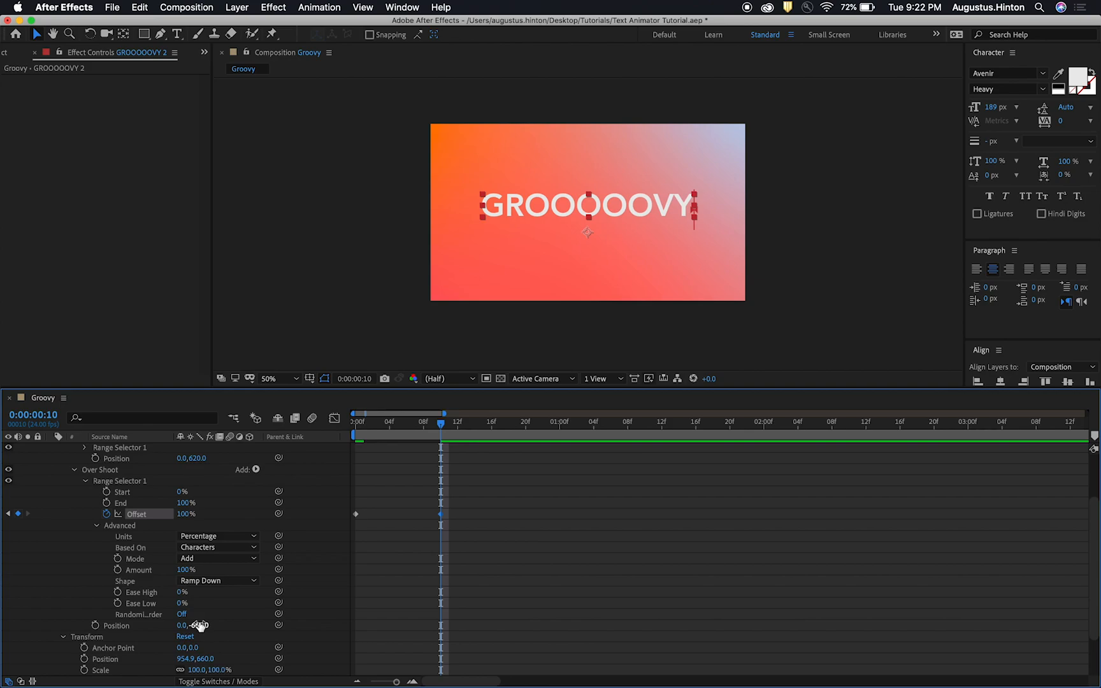
click(372, 422)
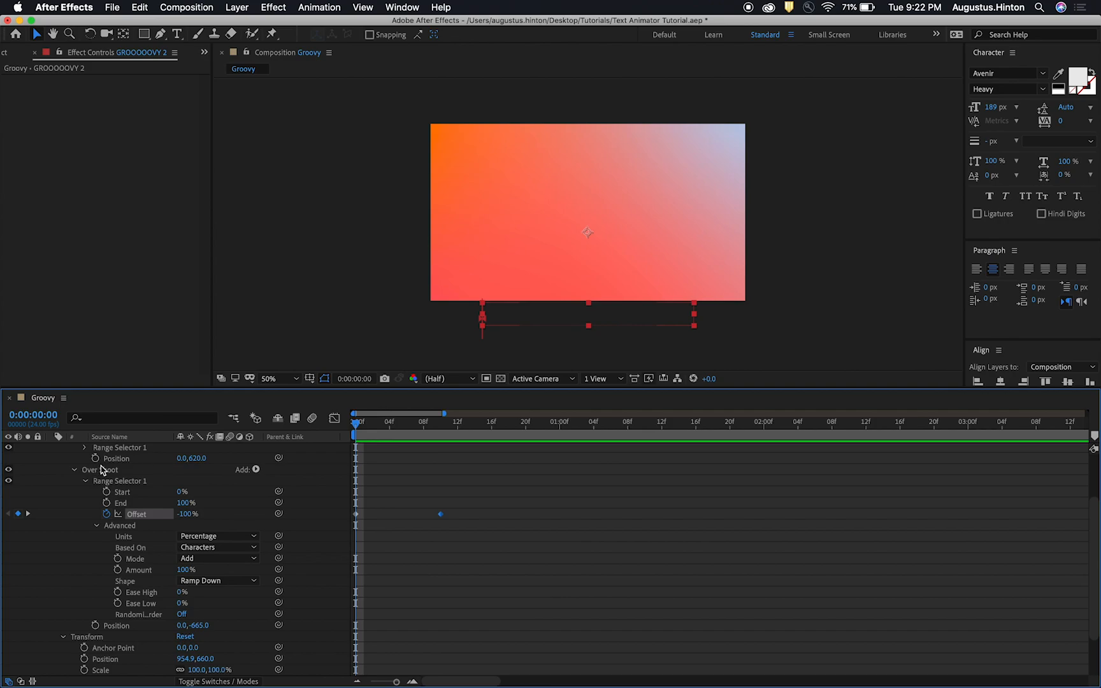
scroll(down, 3)
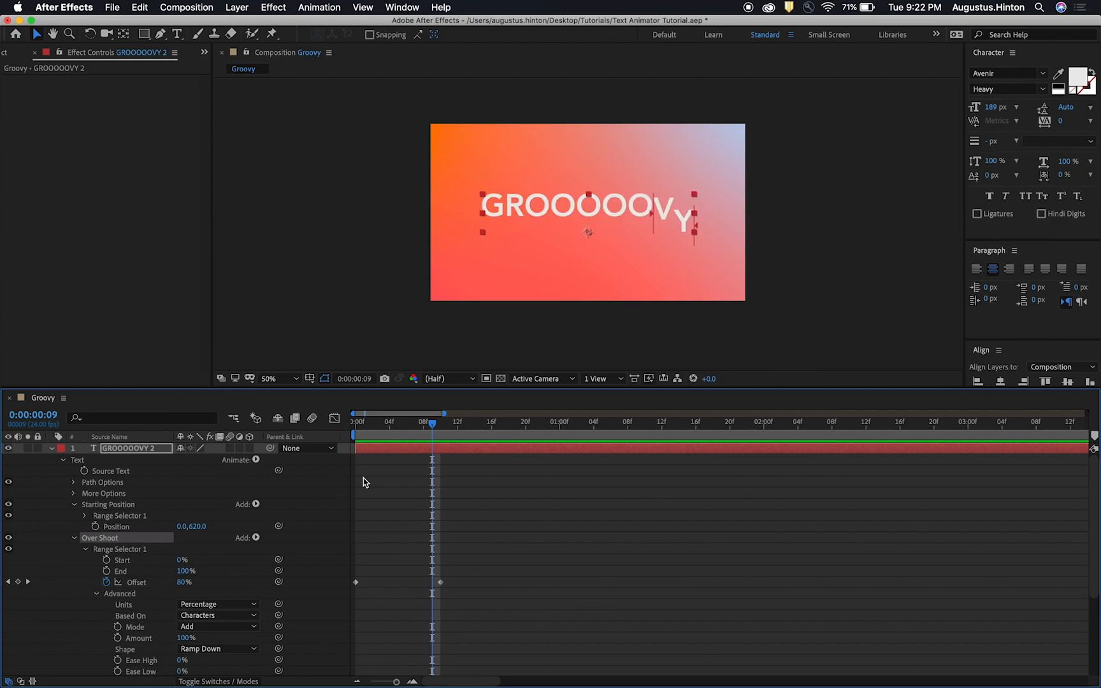
Step: Set Over Shoot's Ease High to 50% and scrub the timeline to preview the wave
click(439, 424)
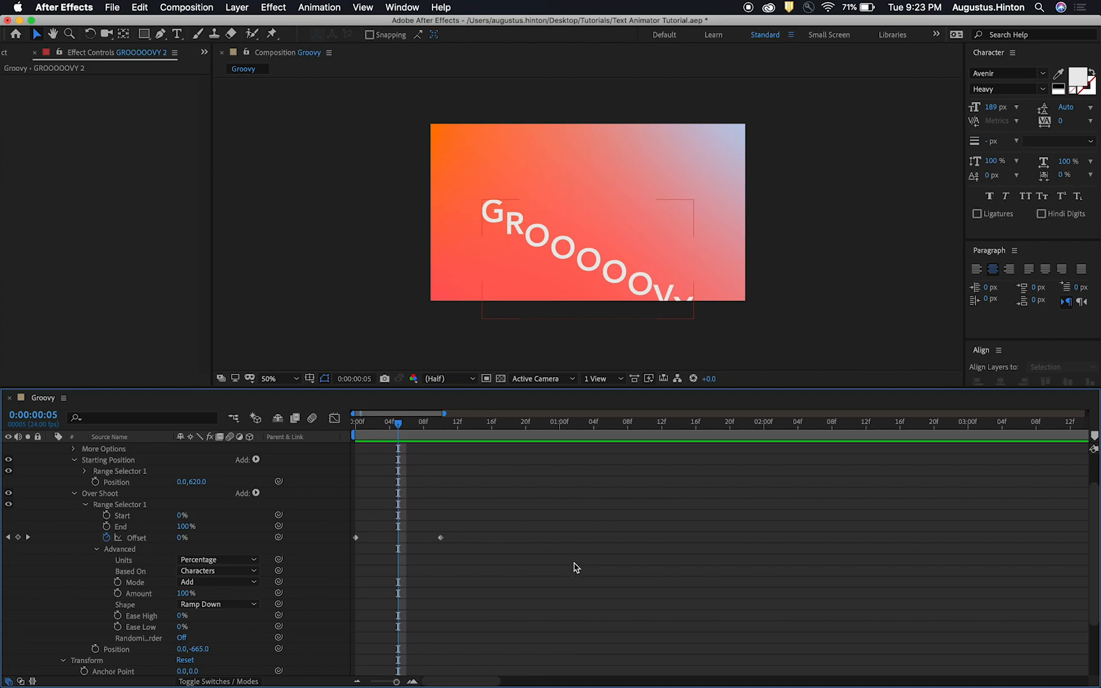
mouse_move(193, 609)
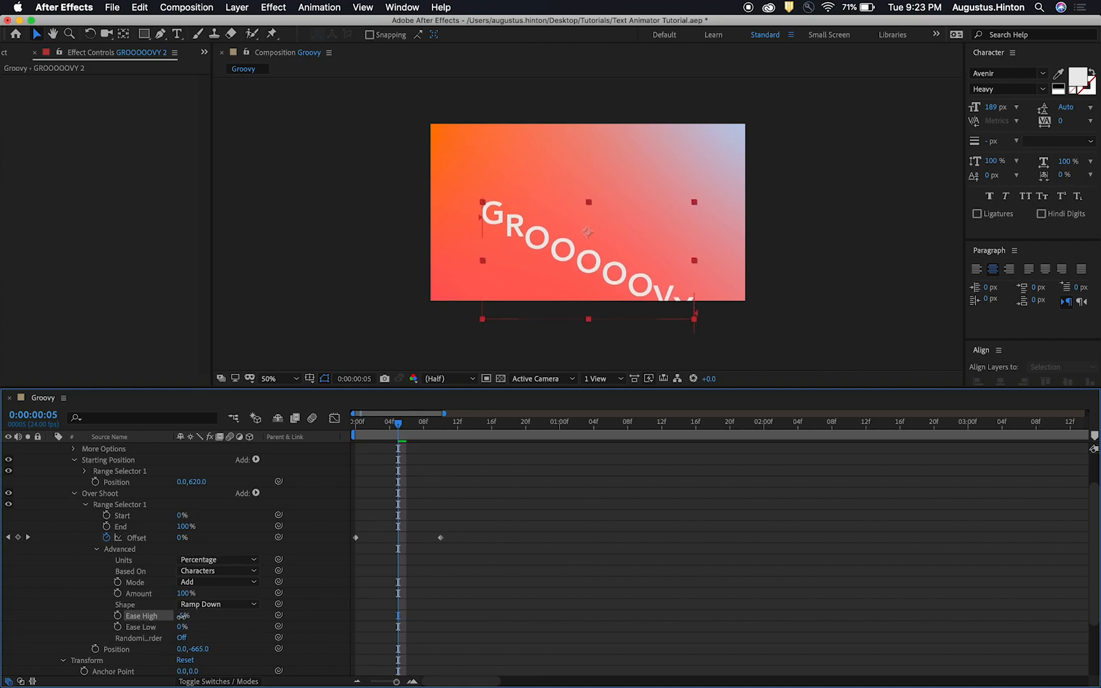
drag(185, 615, 206, 626)
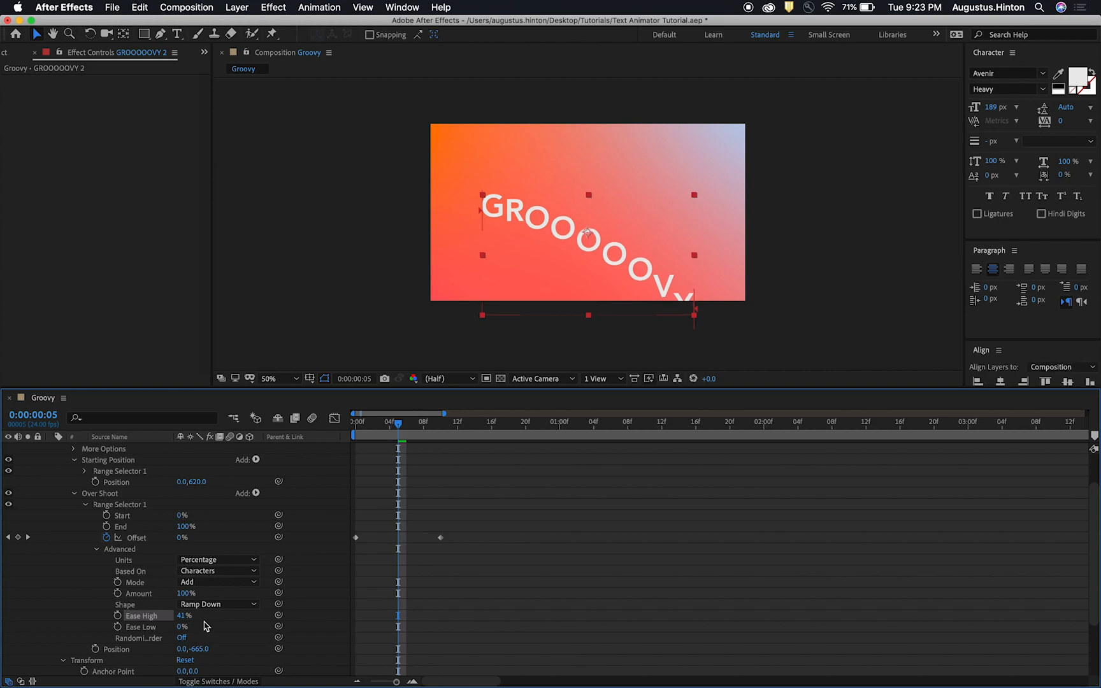
scroll(down, 3)
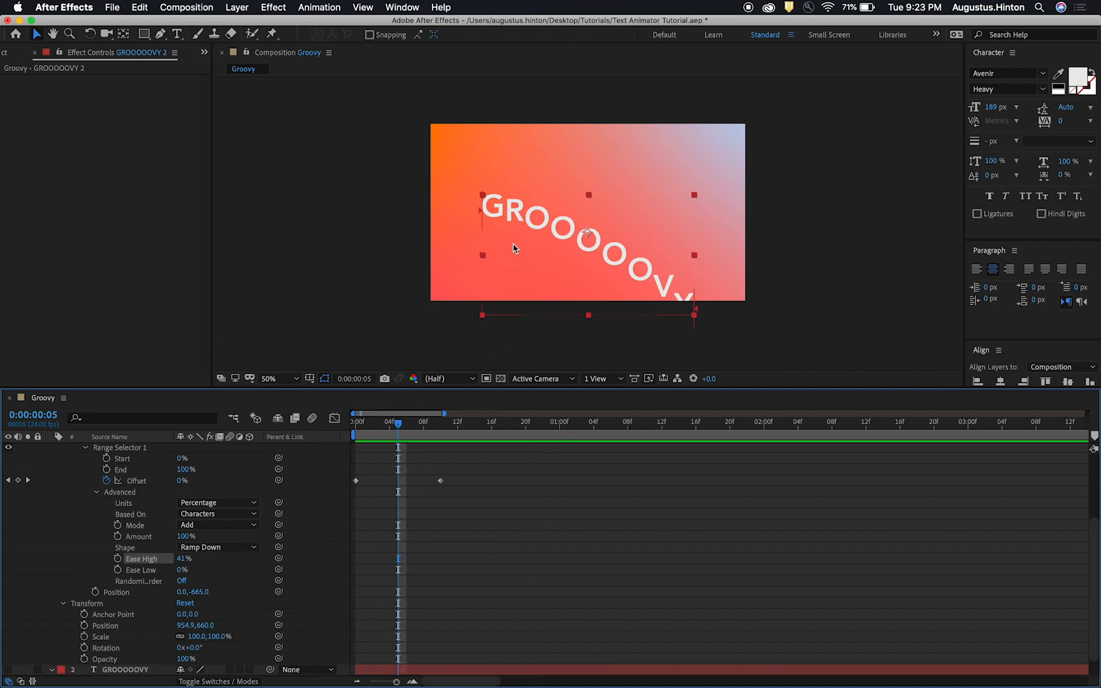
mouse_move(616, 267)
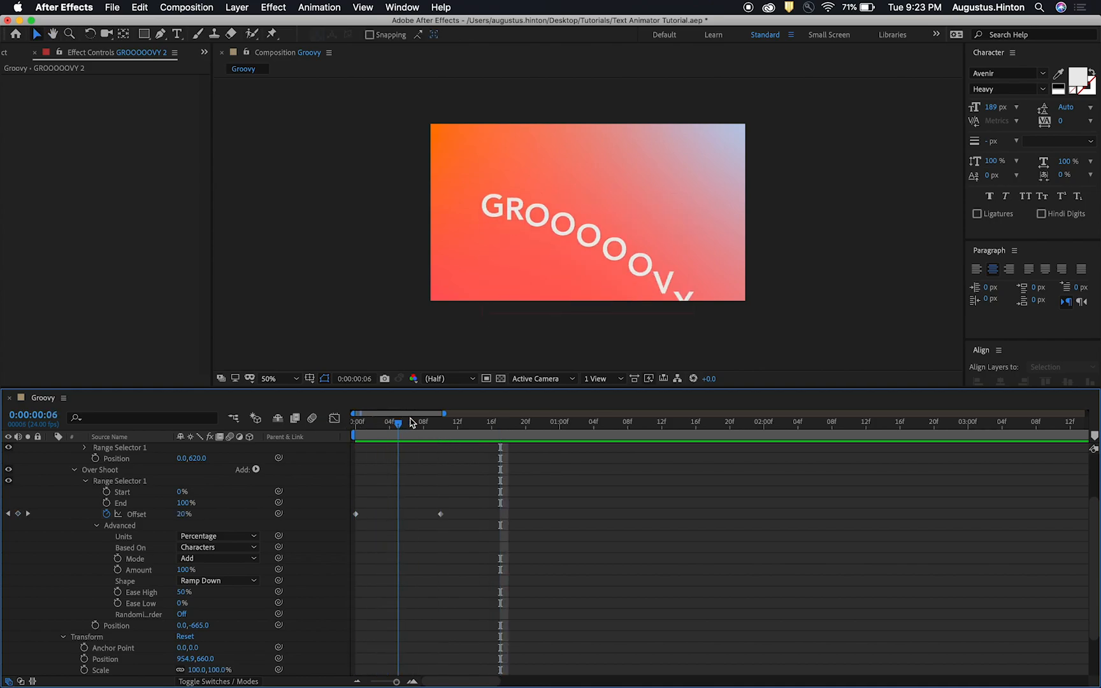
drag(398, 413, 432, 425)
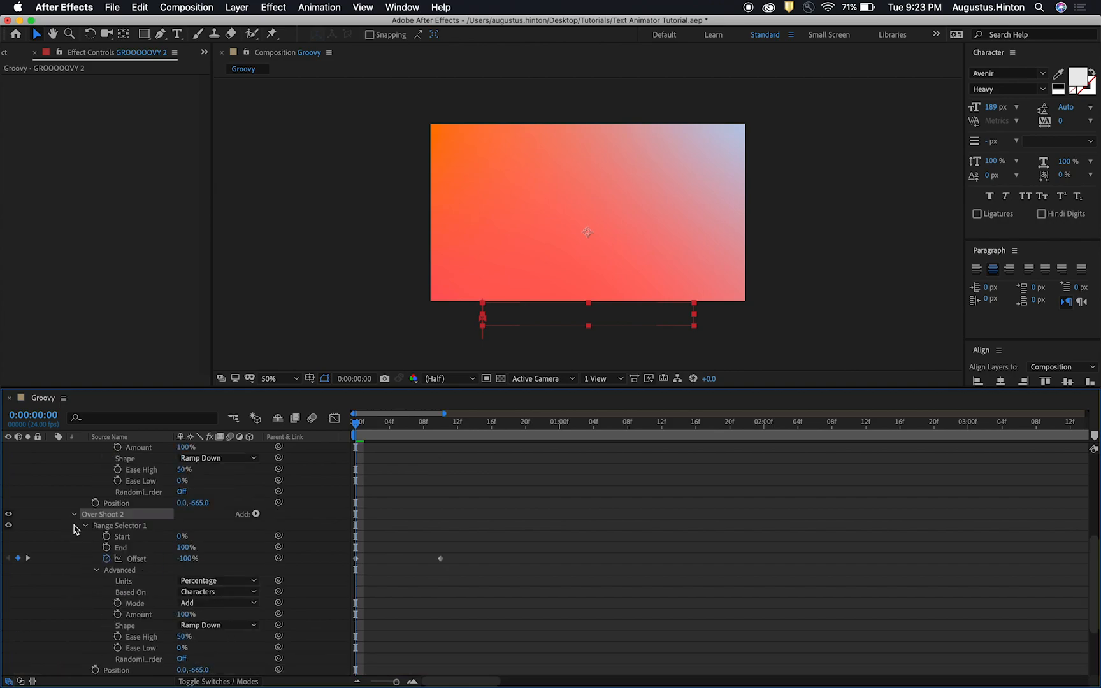
Step: Duplicate Over Shoot as Over Shoot 2 with its Position reset to 0, 0
scroll(down, 3)
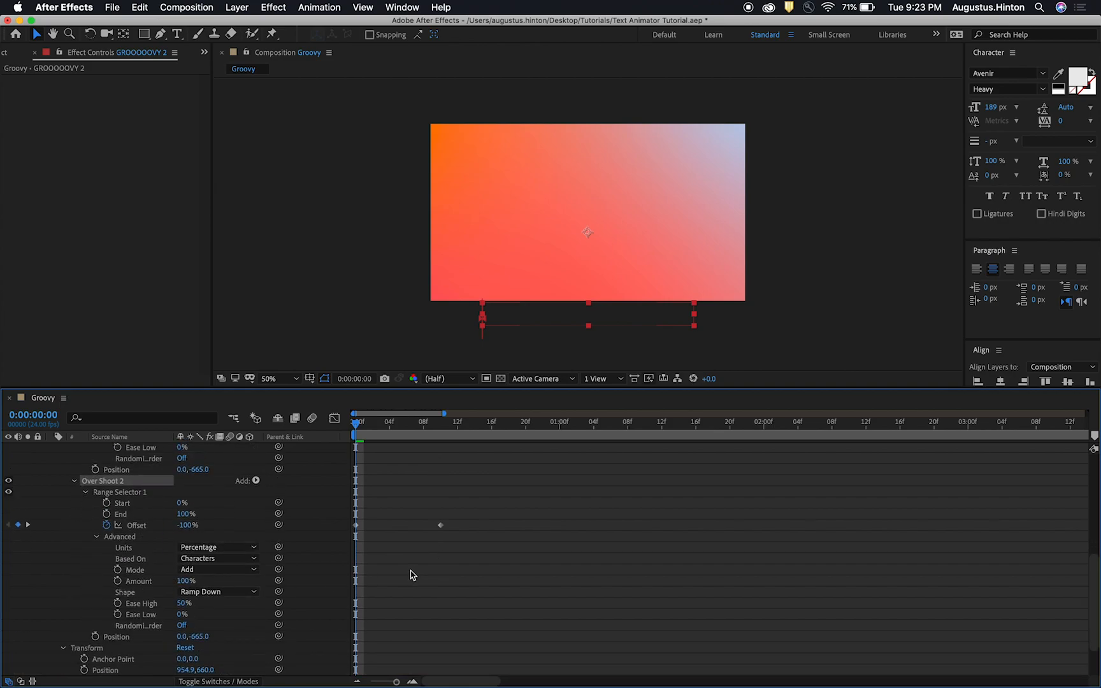
scroll(down, 3)
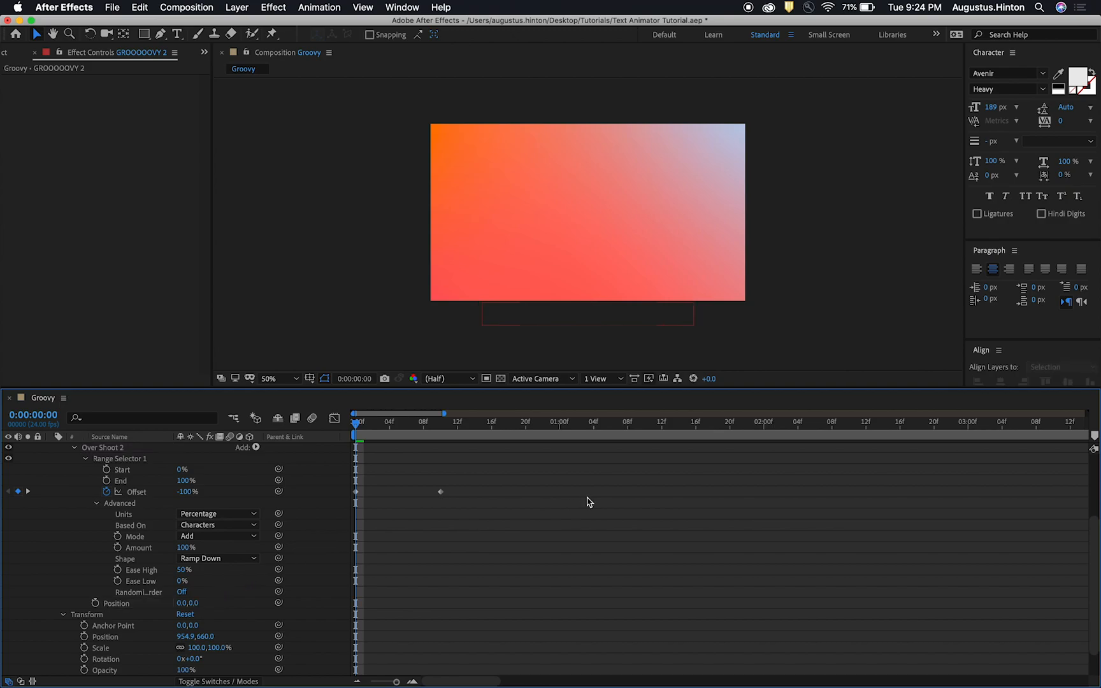
click(448, 436)
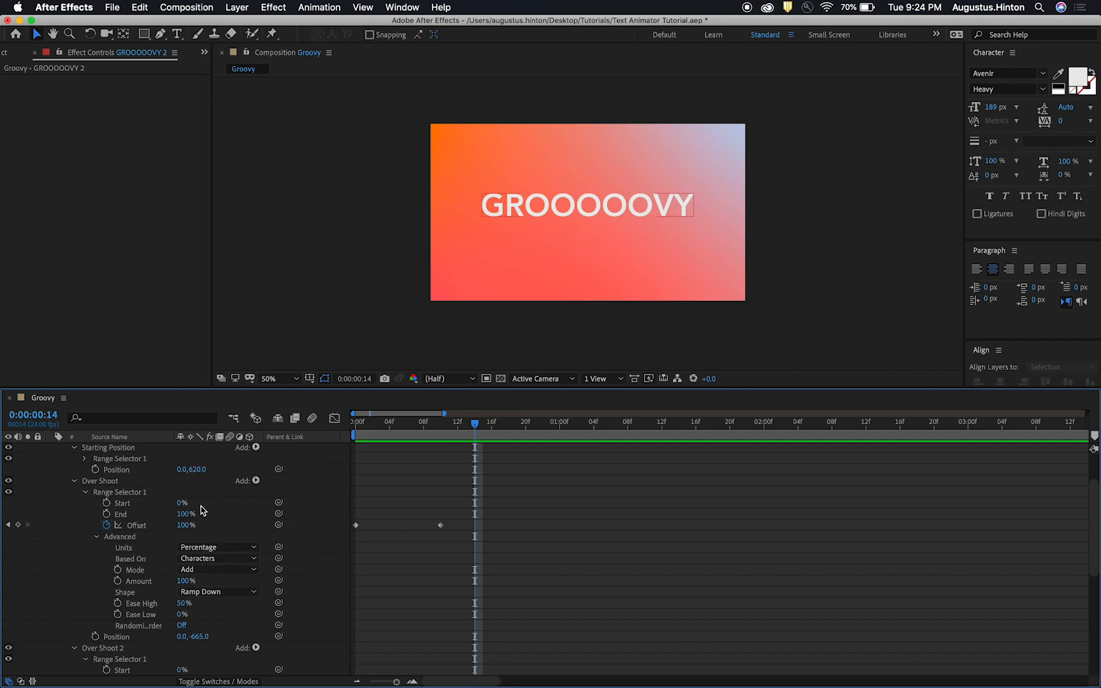
Step: Enter 0, 60 as Over Shoot 2's Position value
scroll(down, 3)
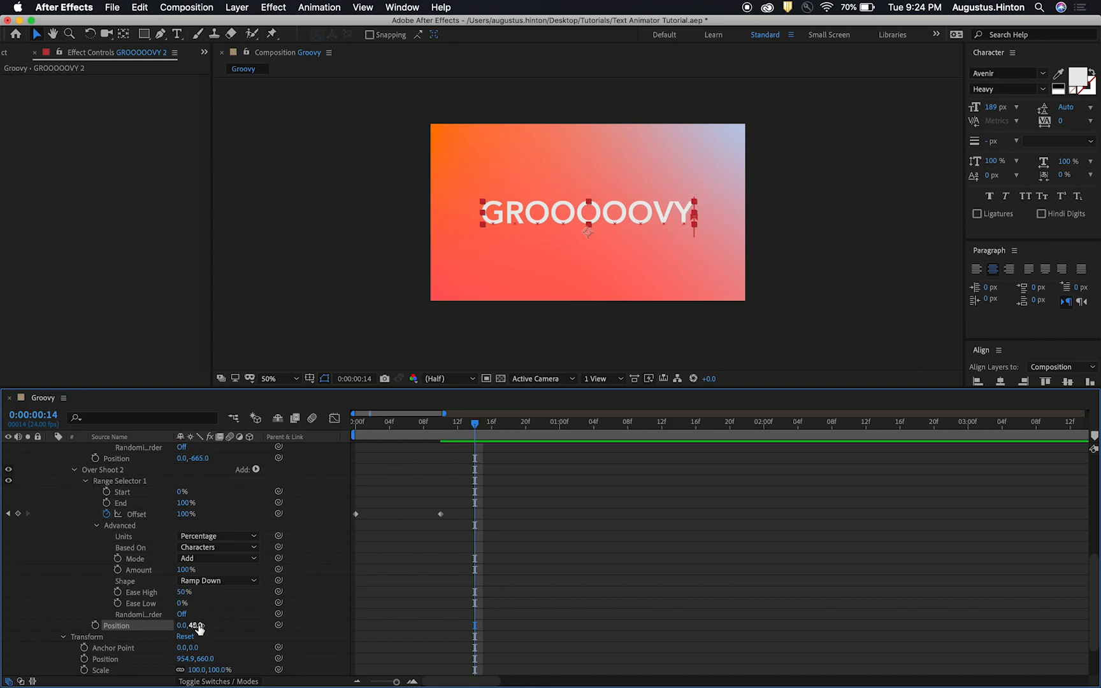
double_click(194, 624)
text(60)
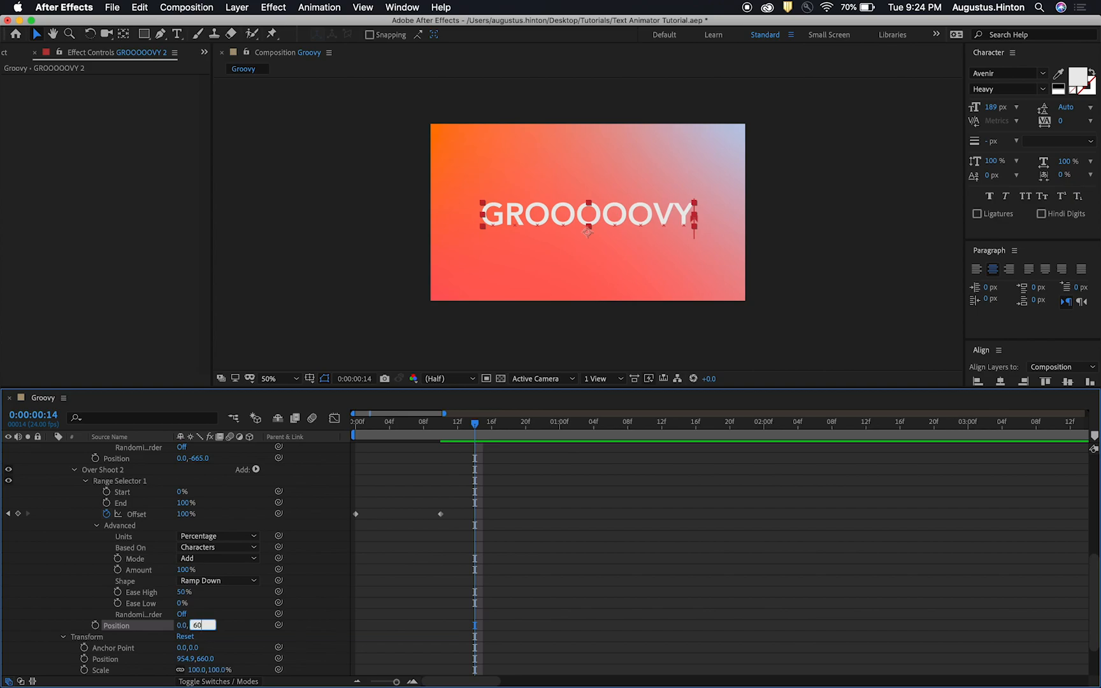
key(Enter)
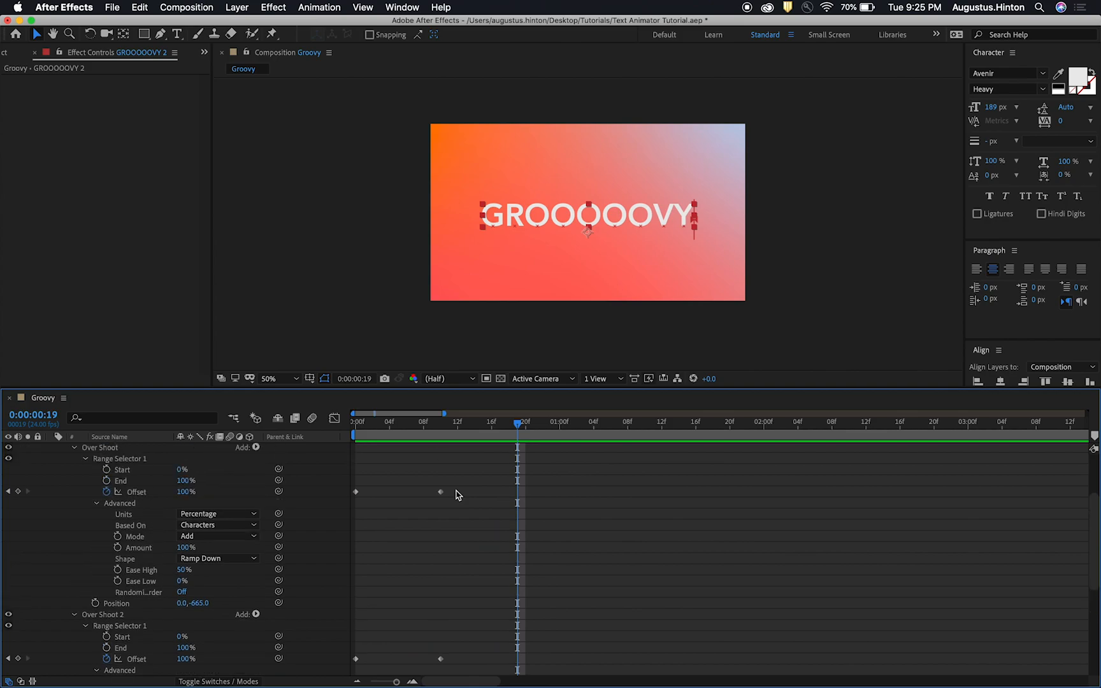
scroll(down, 3)
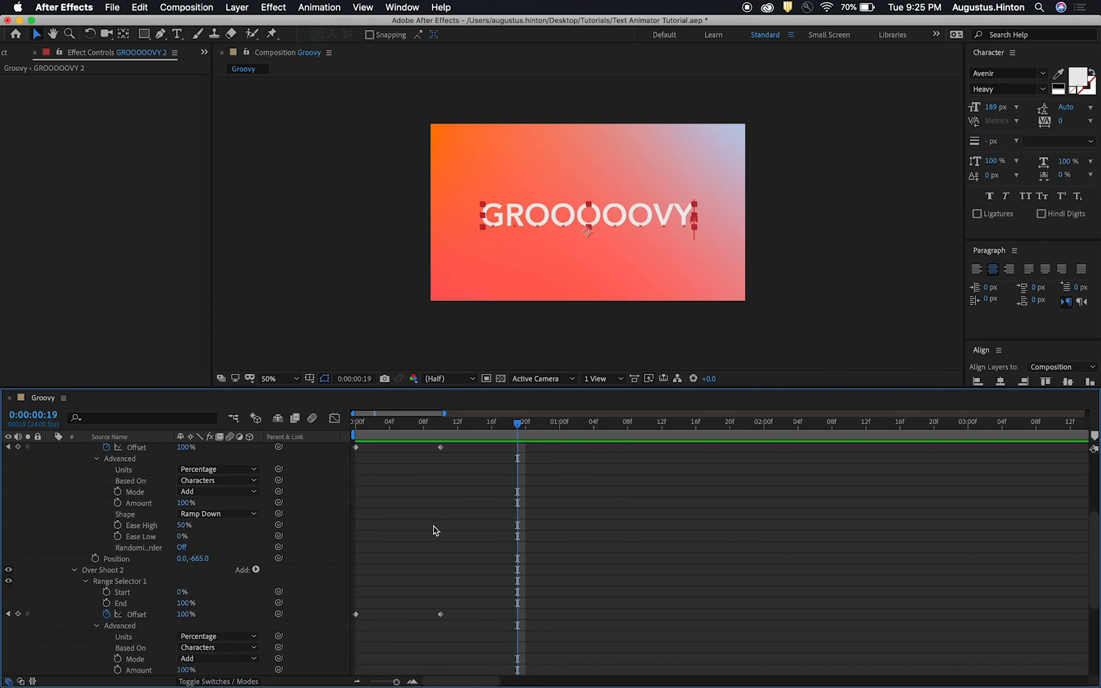
Step: Slide Over Shoot 2's Offset keyframes three frames later and check the wave at later frames
scroll(down, 3)
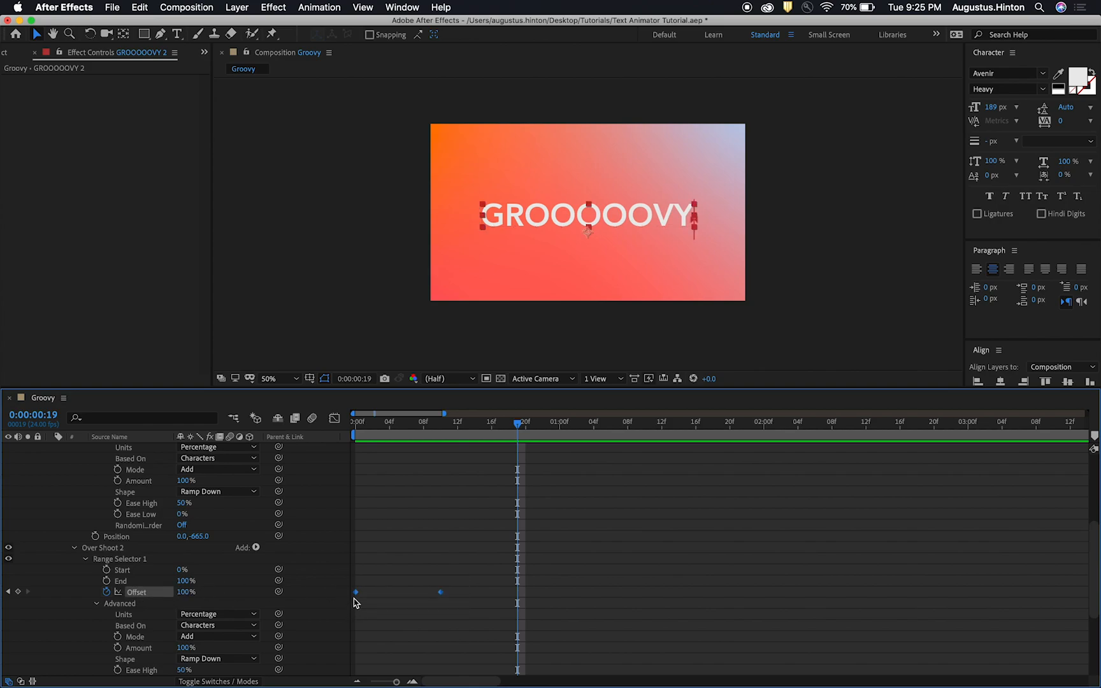
drag(356, 592, 378, 597)
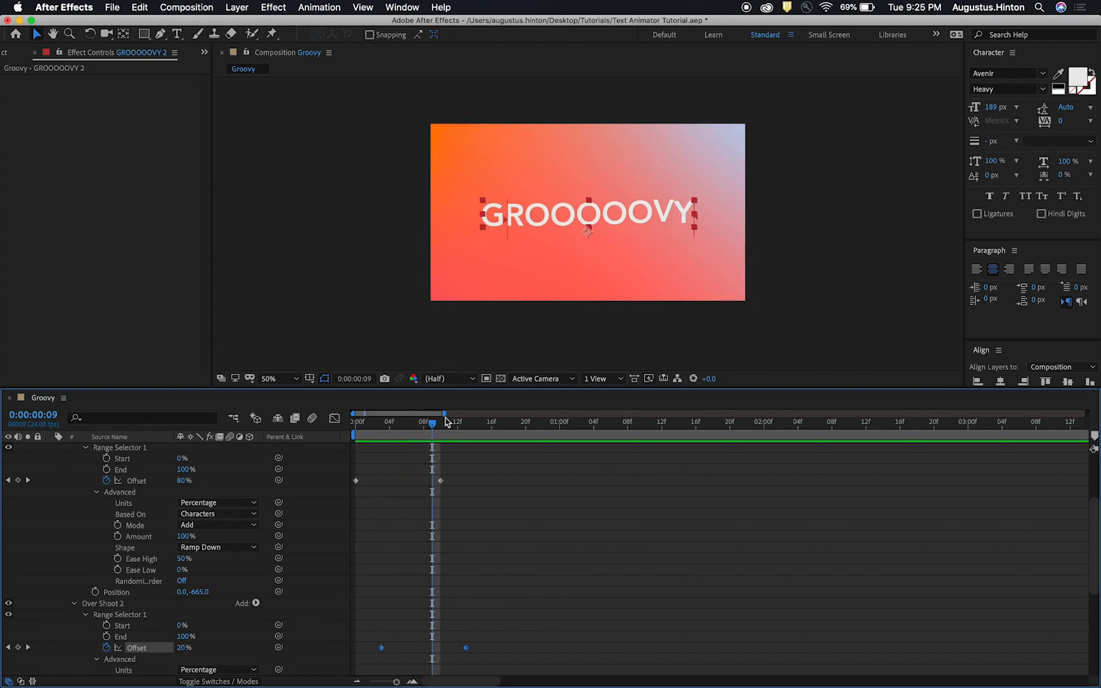
mouse_move(463, 626)
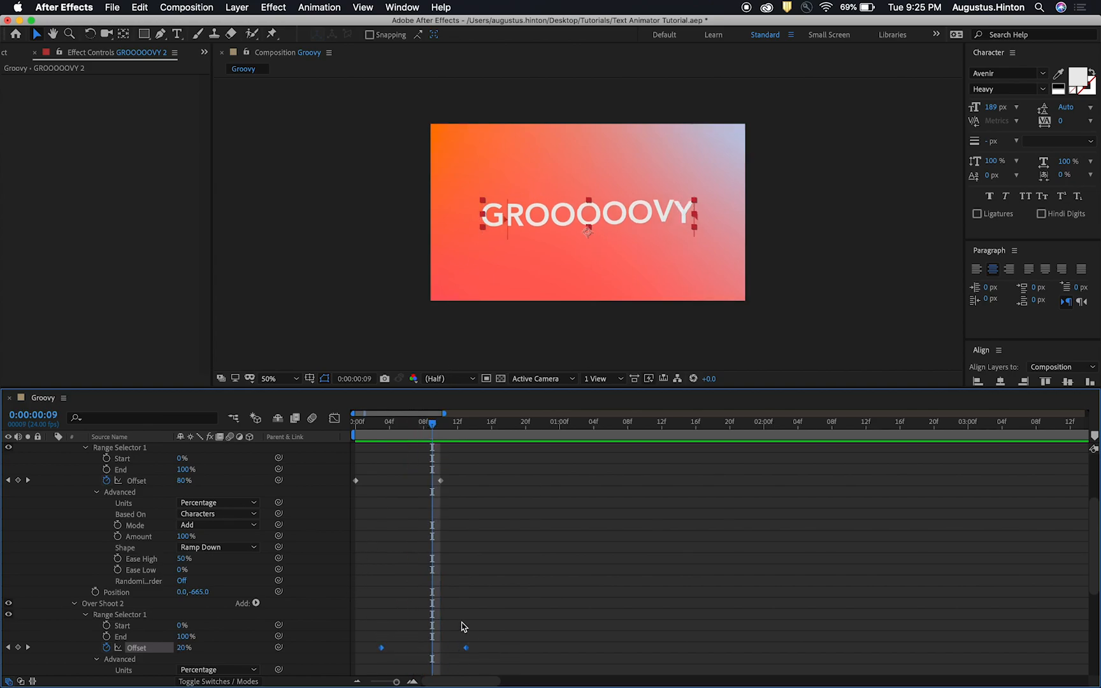
mouse_move(642, 215)
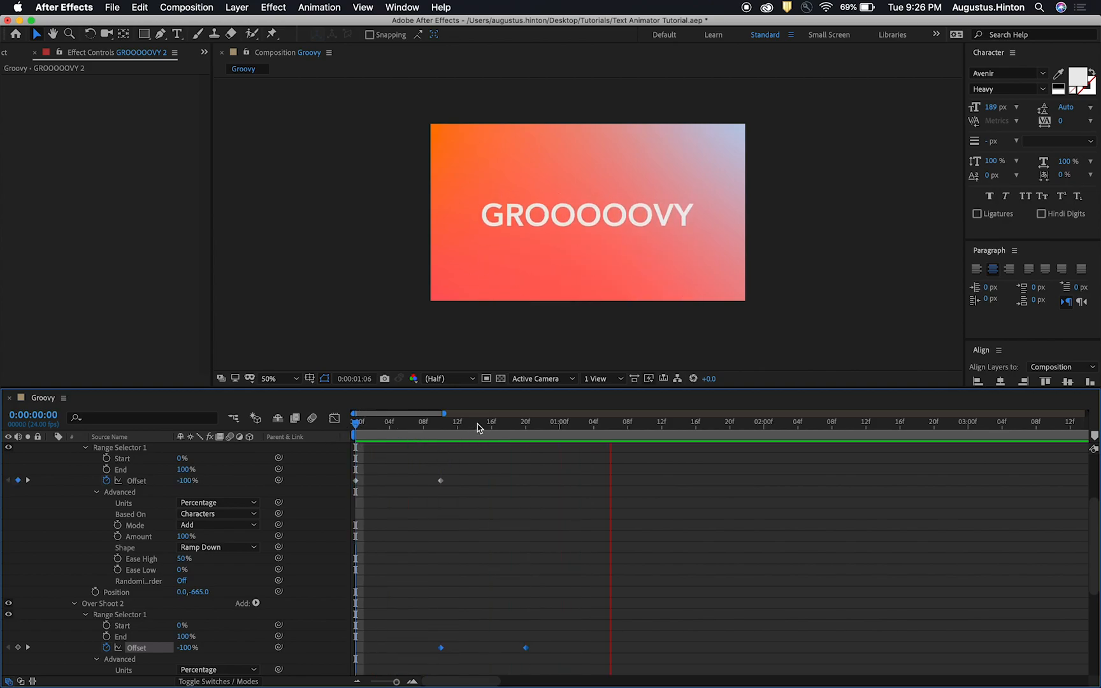
click(534, 422)
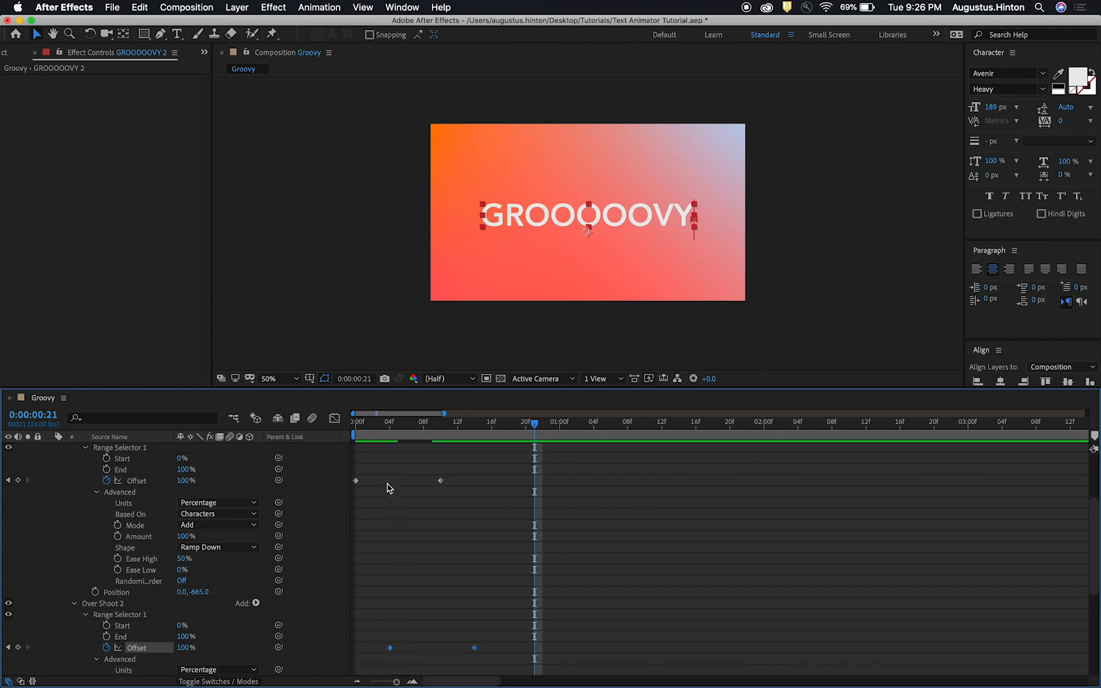
mouse_move(402, 492)
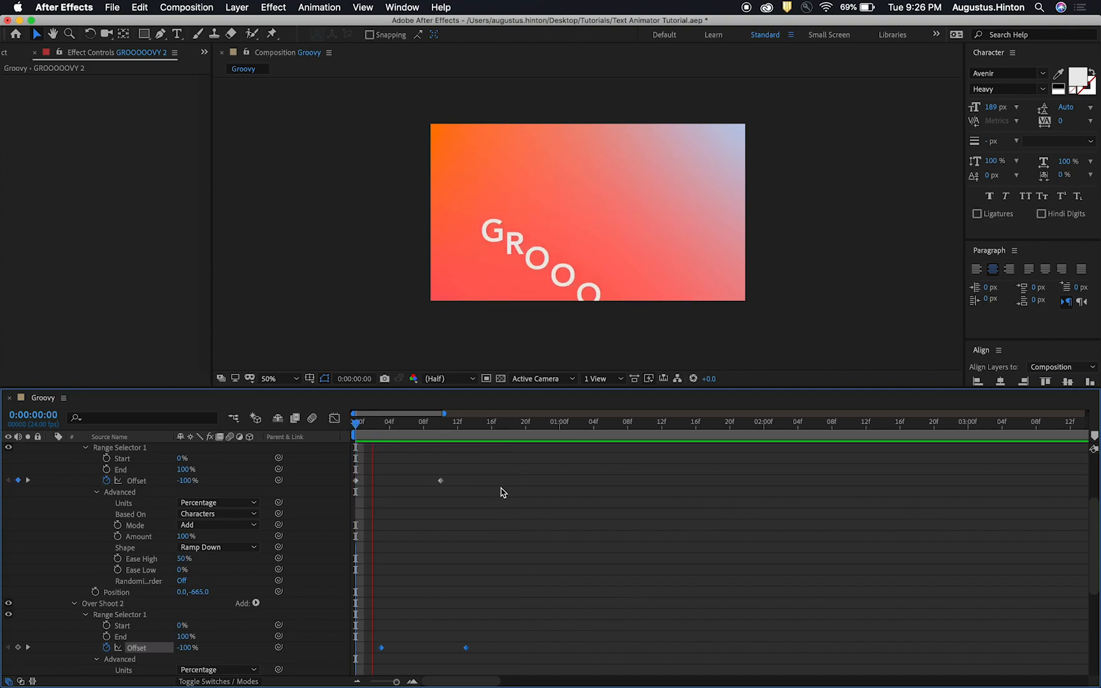
click(398, 422)
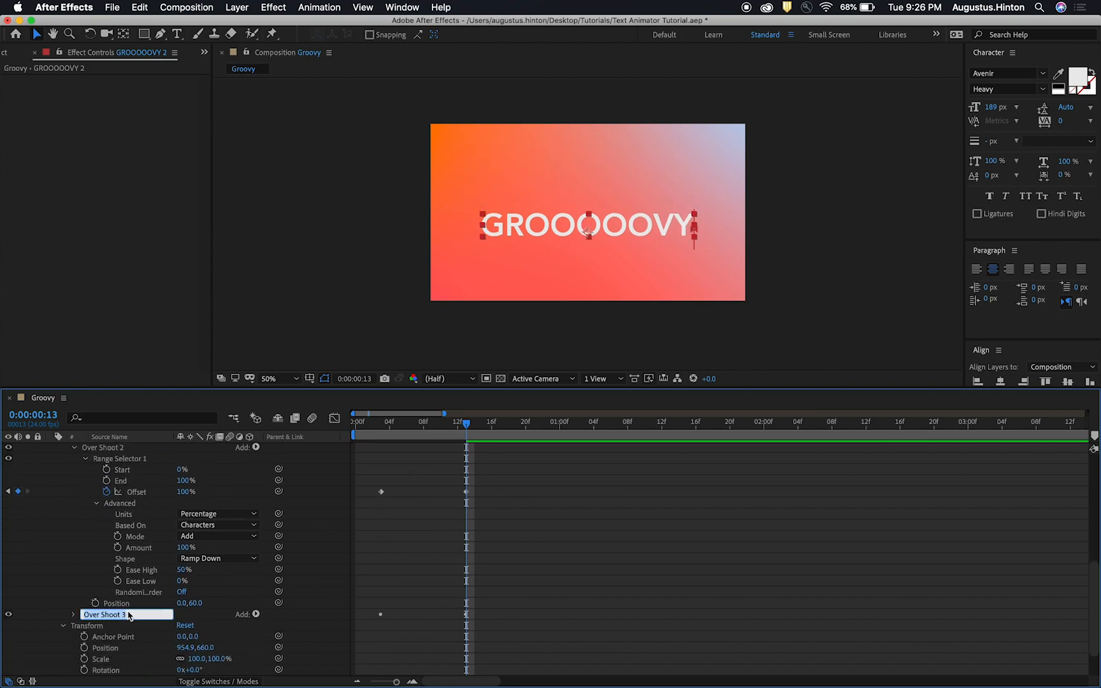
Step: Rename the third animator Final Position and edit its Position offset value
text(Final Position)
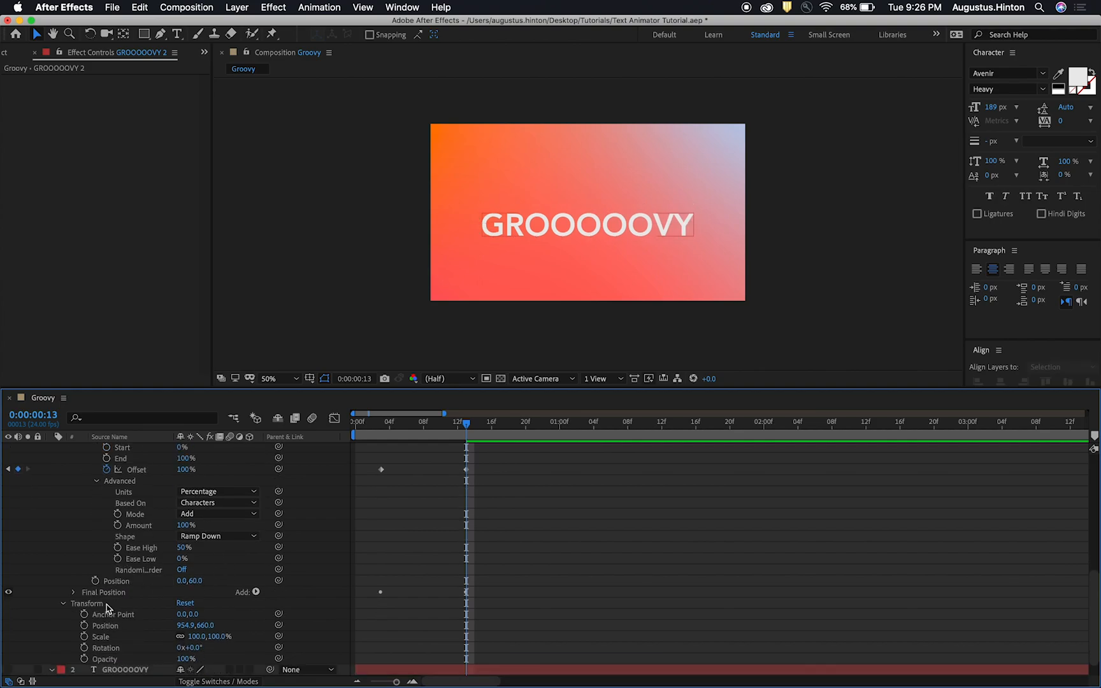
click(104, 592)
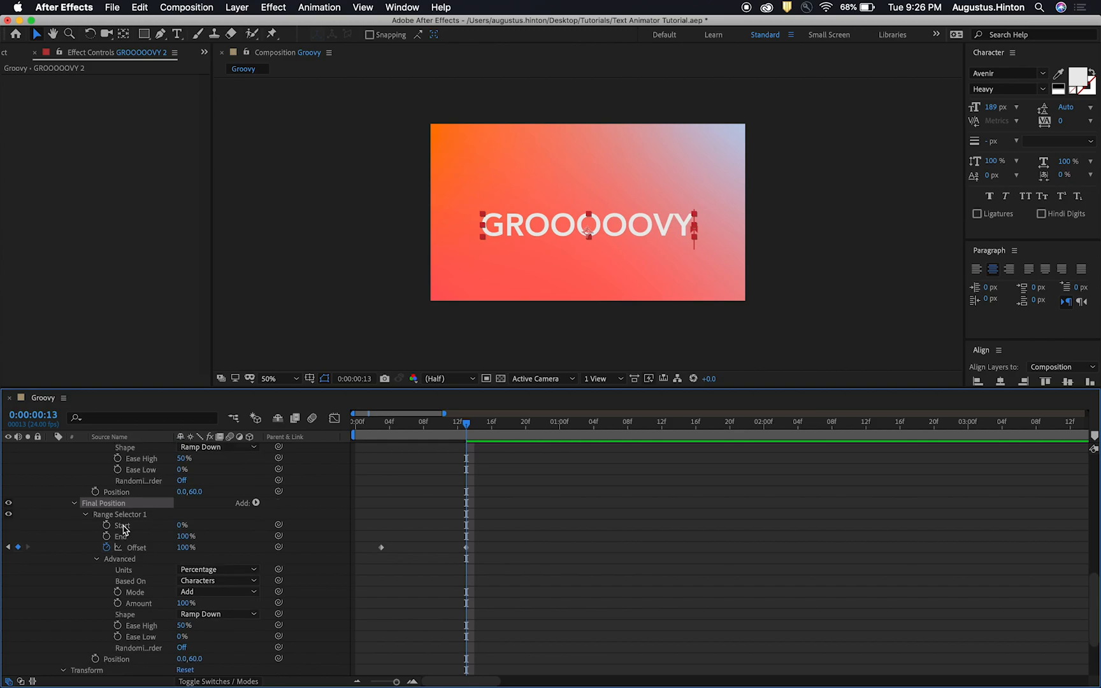
scroll(down, 3)
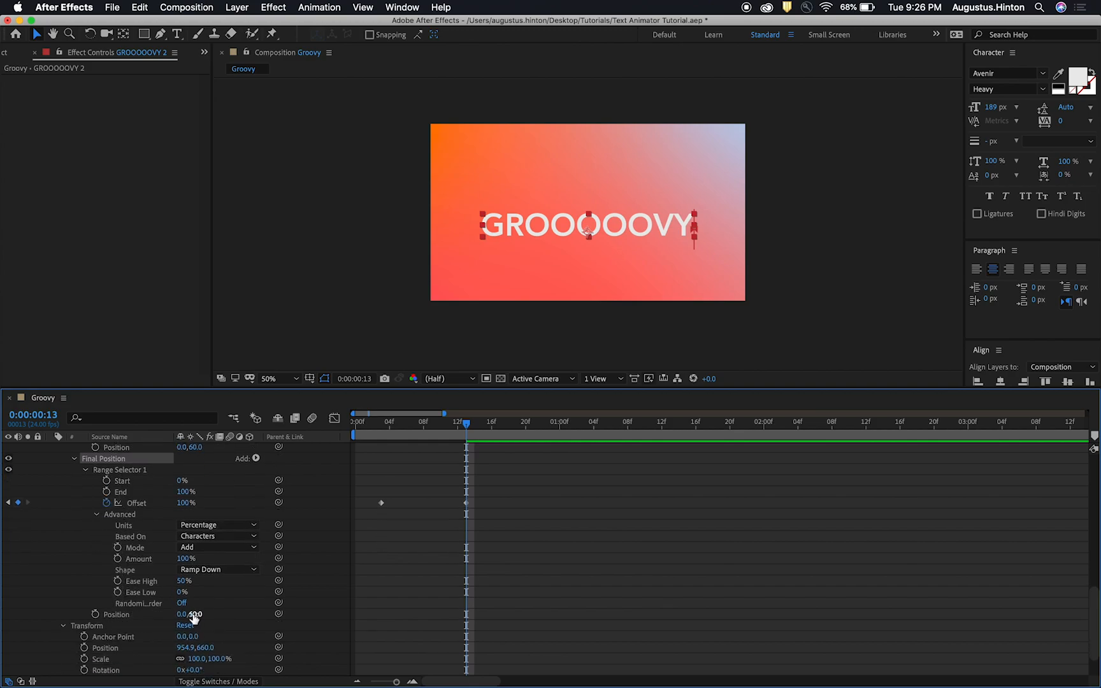
double_click(194, 614)
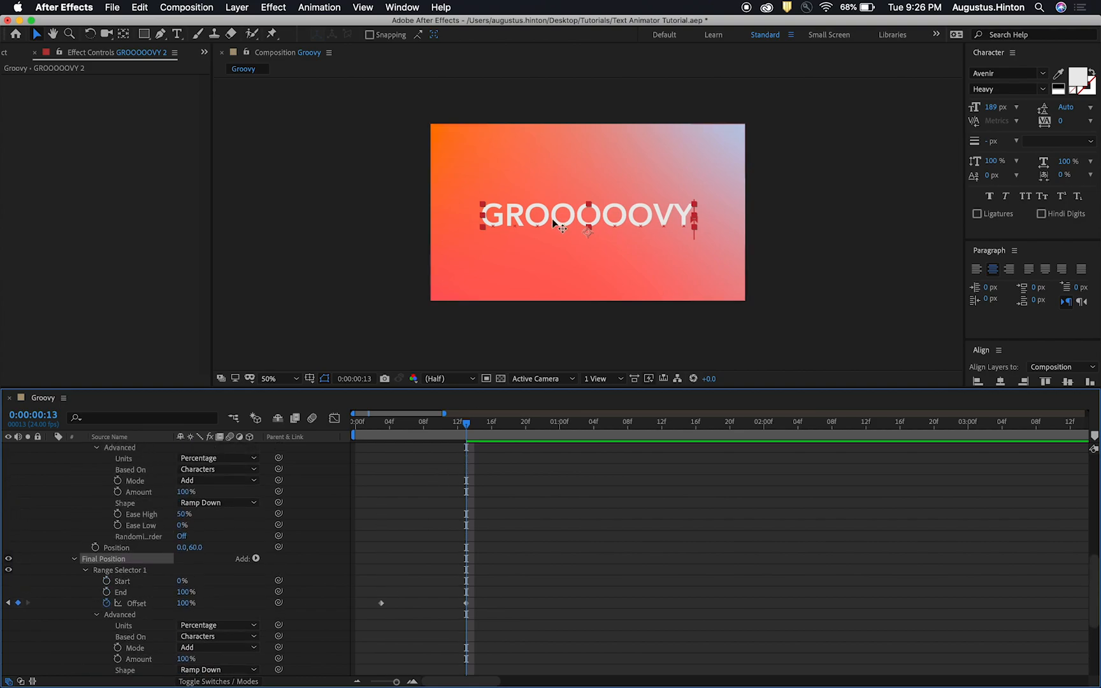
scroll(down, 3)
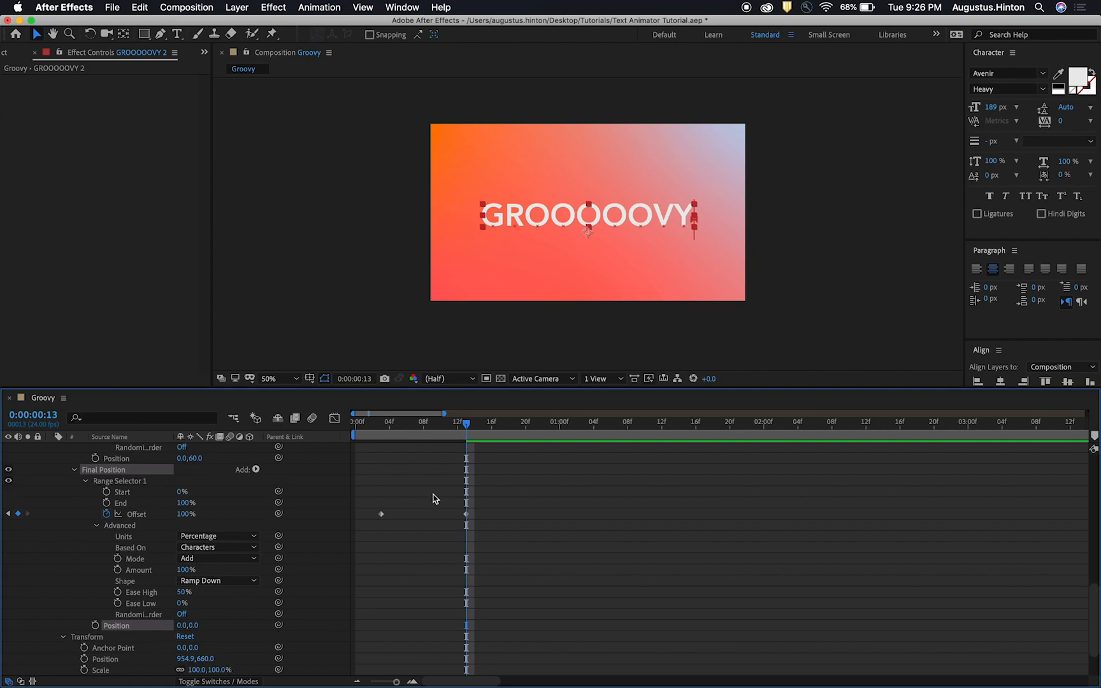
click(194, 625)
text(-15)
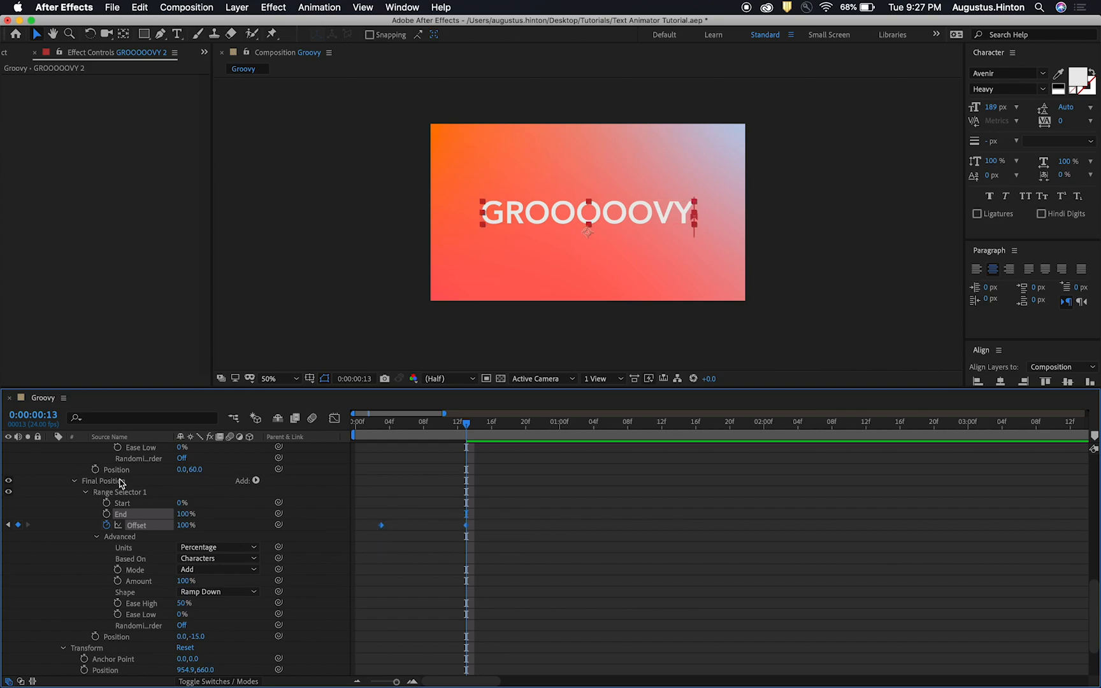
mouse_move(380, 533)
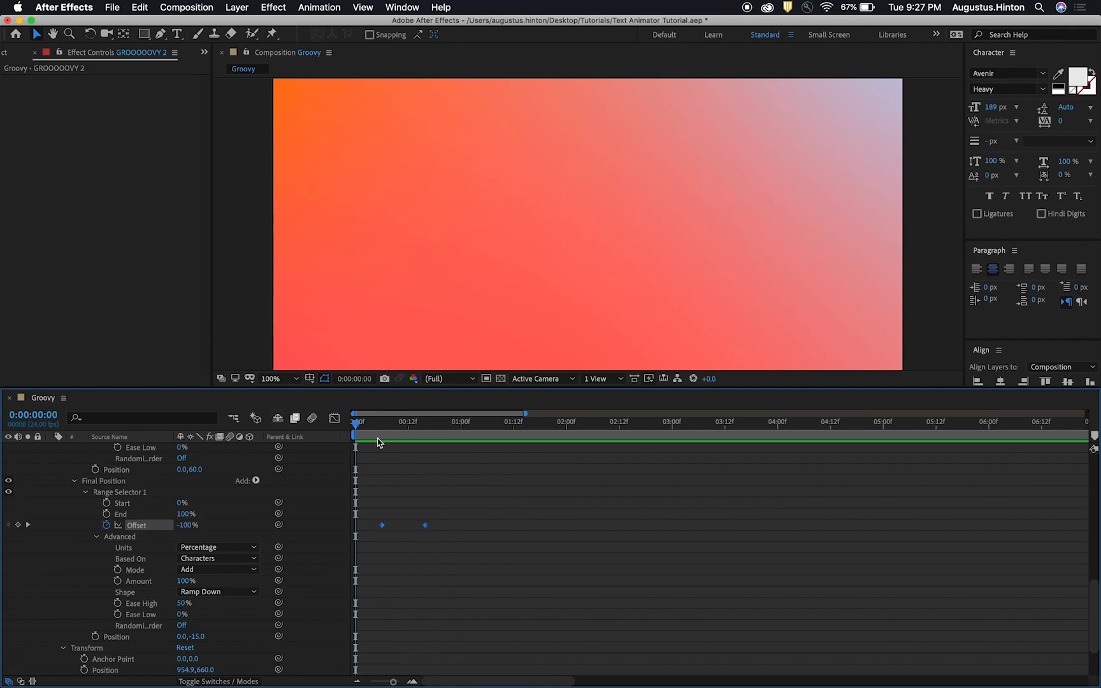
Step: Return the current-time indicator to the start of the composition
click(439, 421)
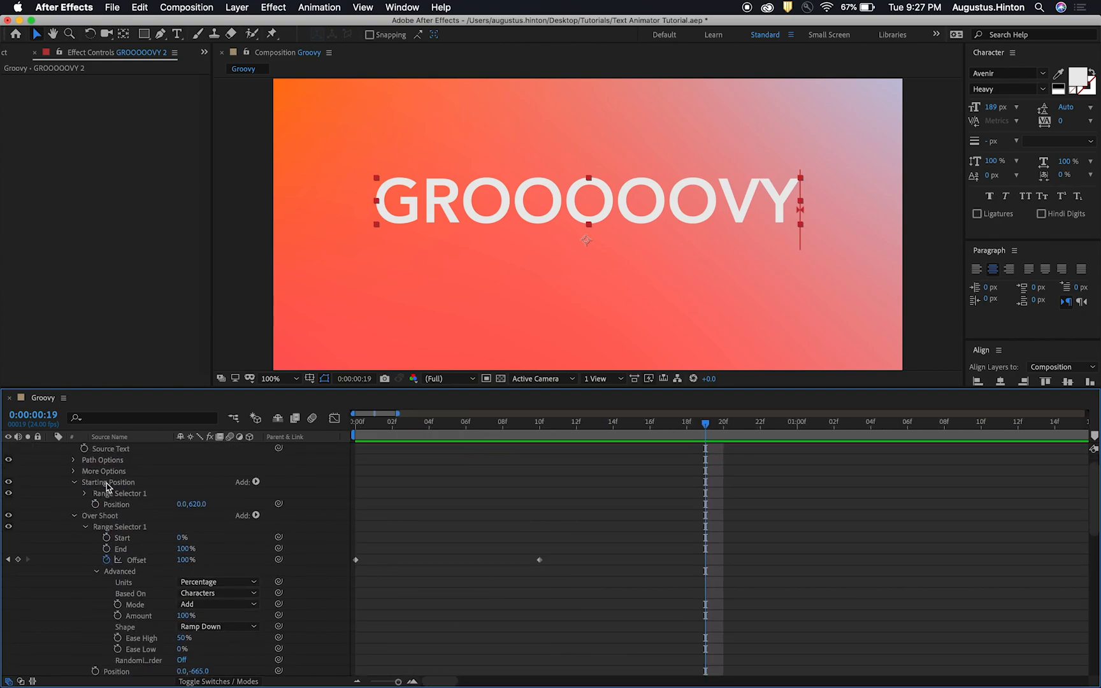
click(107, 482)
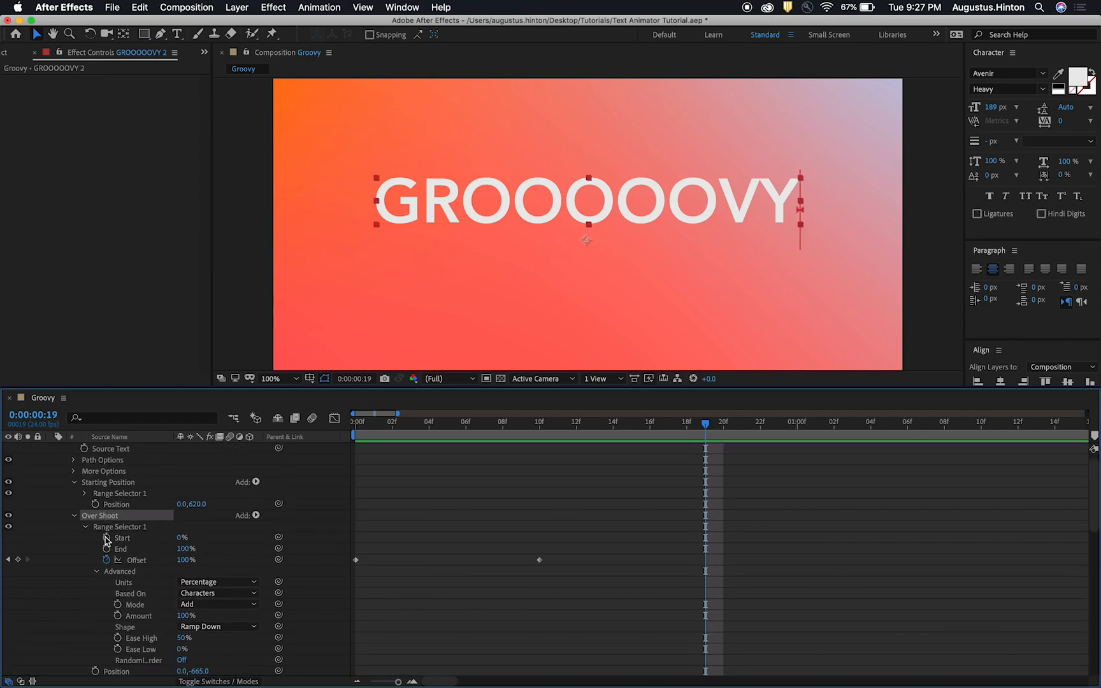
scroll(down, 3)
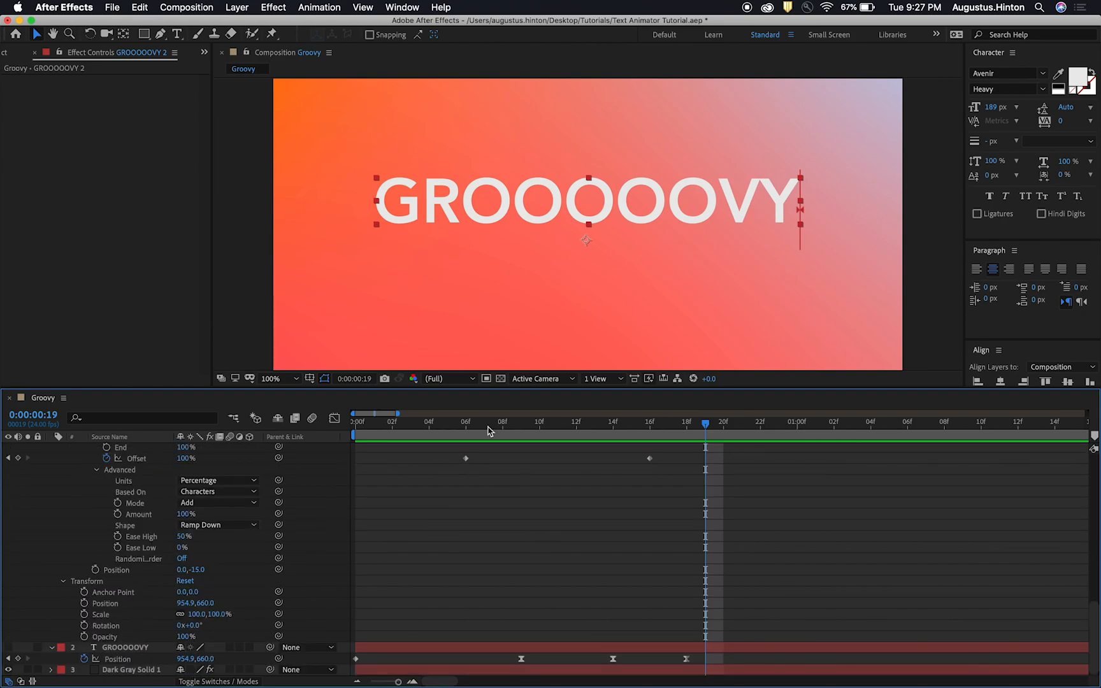
click(521, 422)
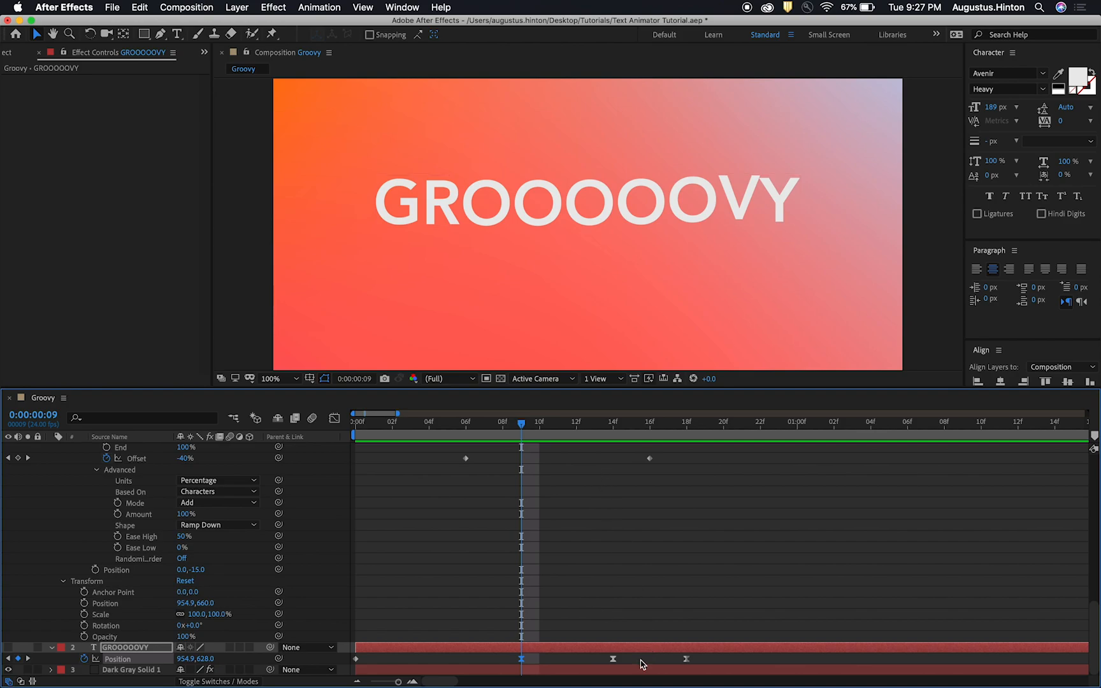
mouse_move(532, 660)
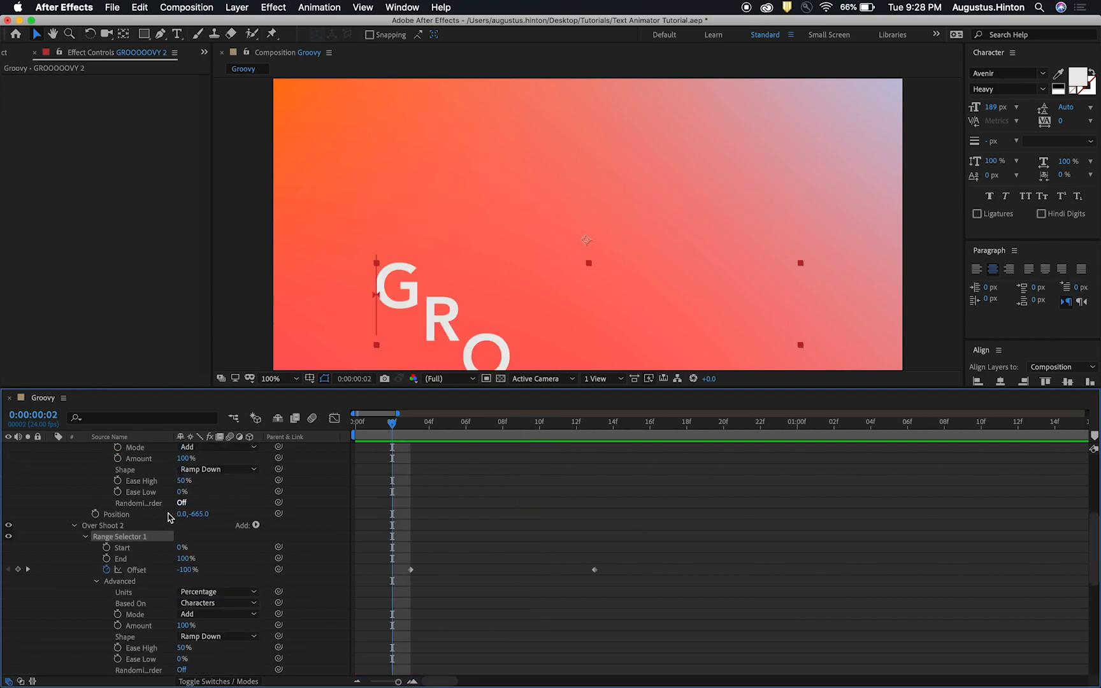
mouse_move(126, 570)
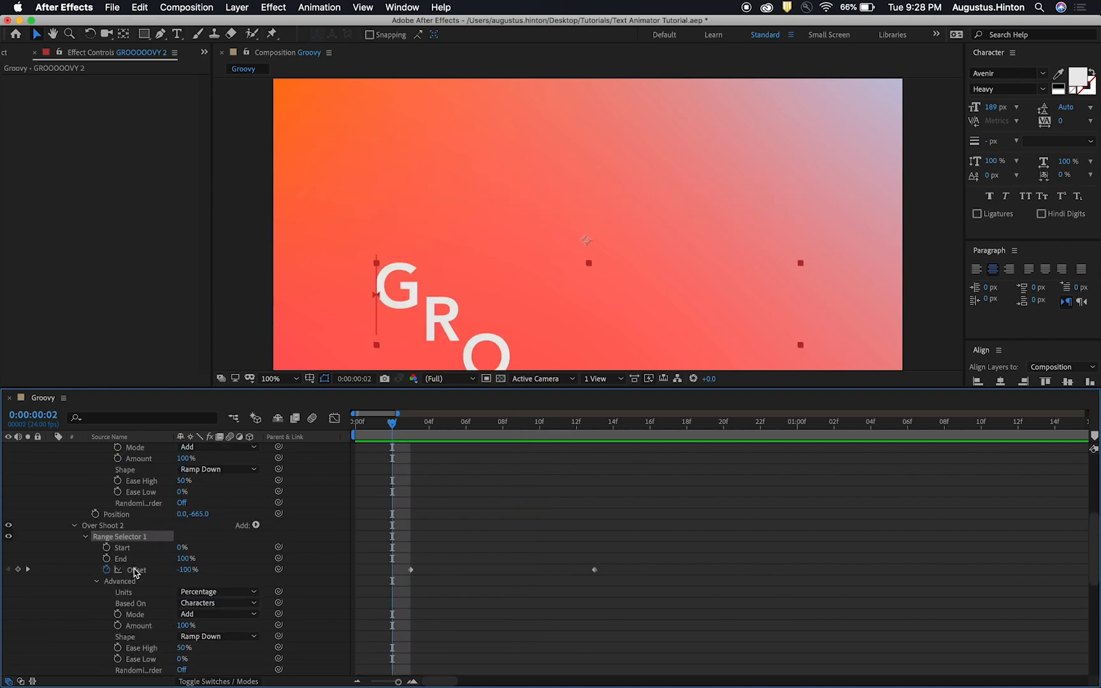
mouse_move(389, 563)
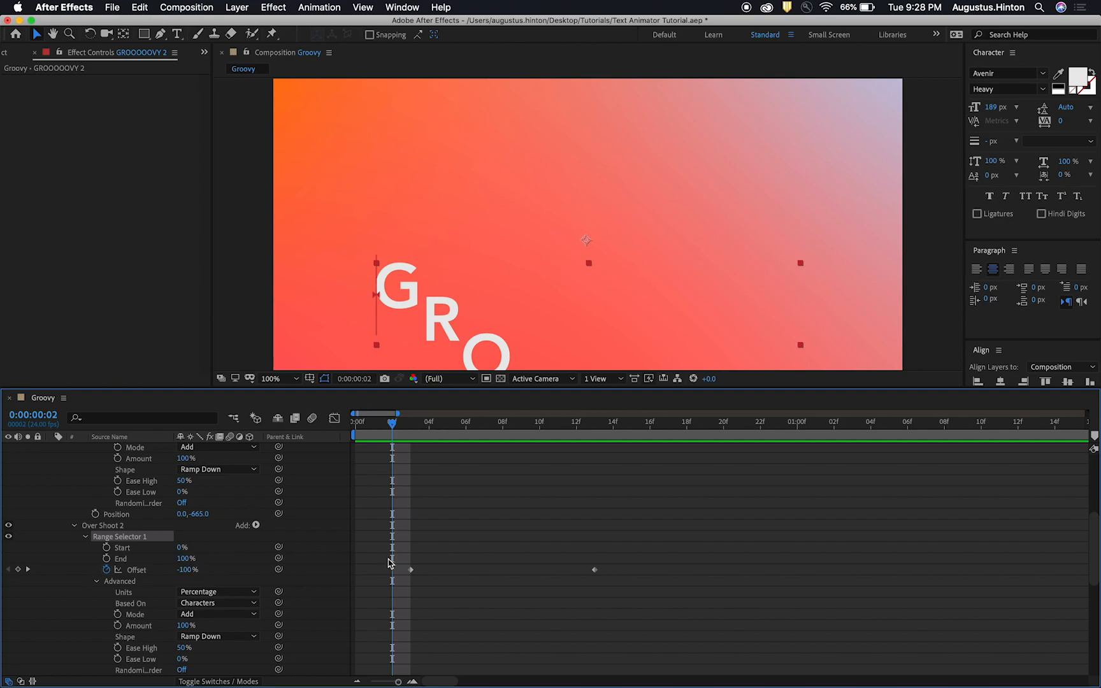
mouse_move(574, 577)
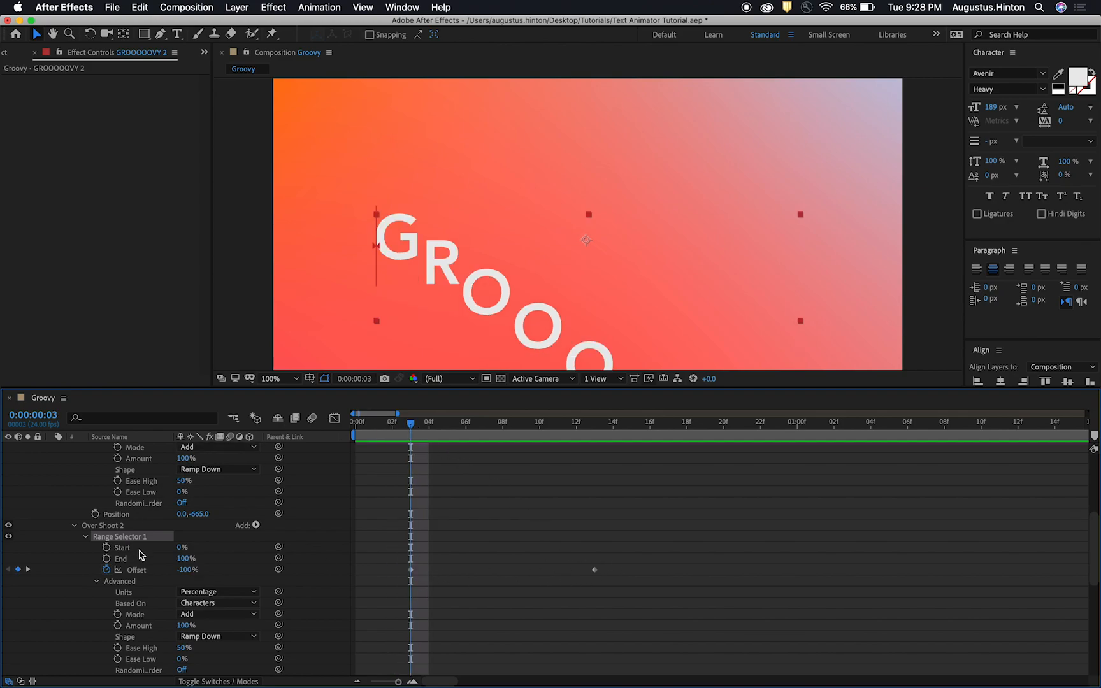
click(484, 425)
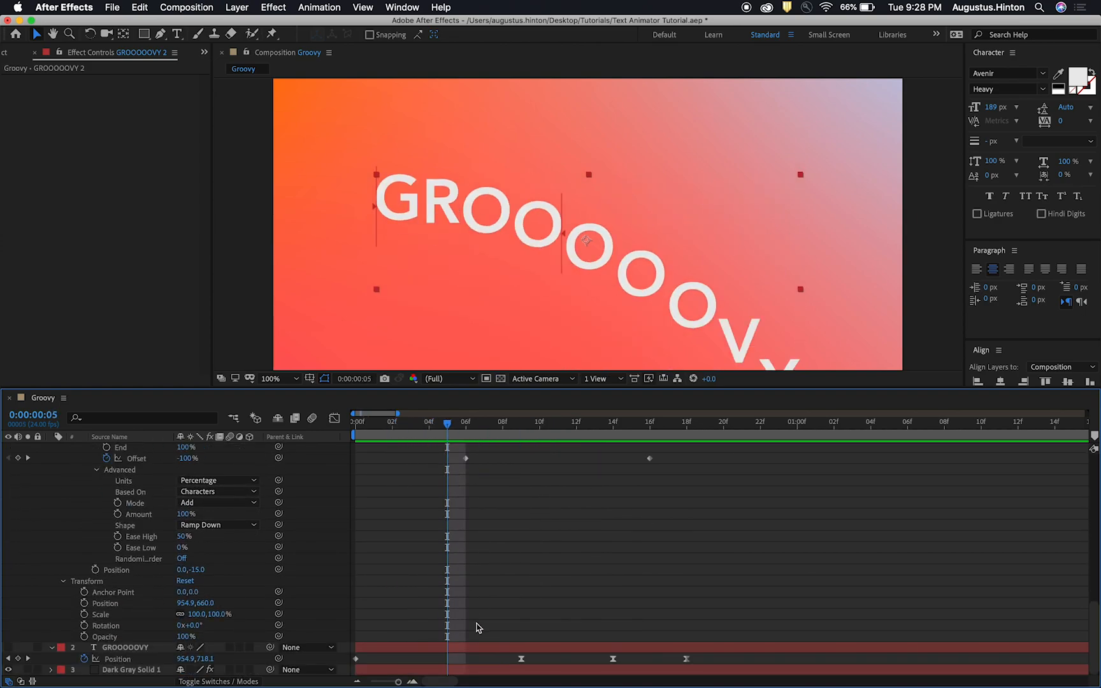
mouse_move(525, 666)
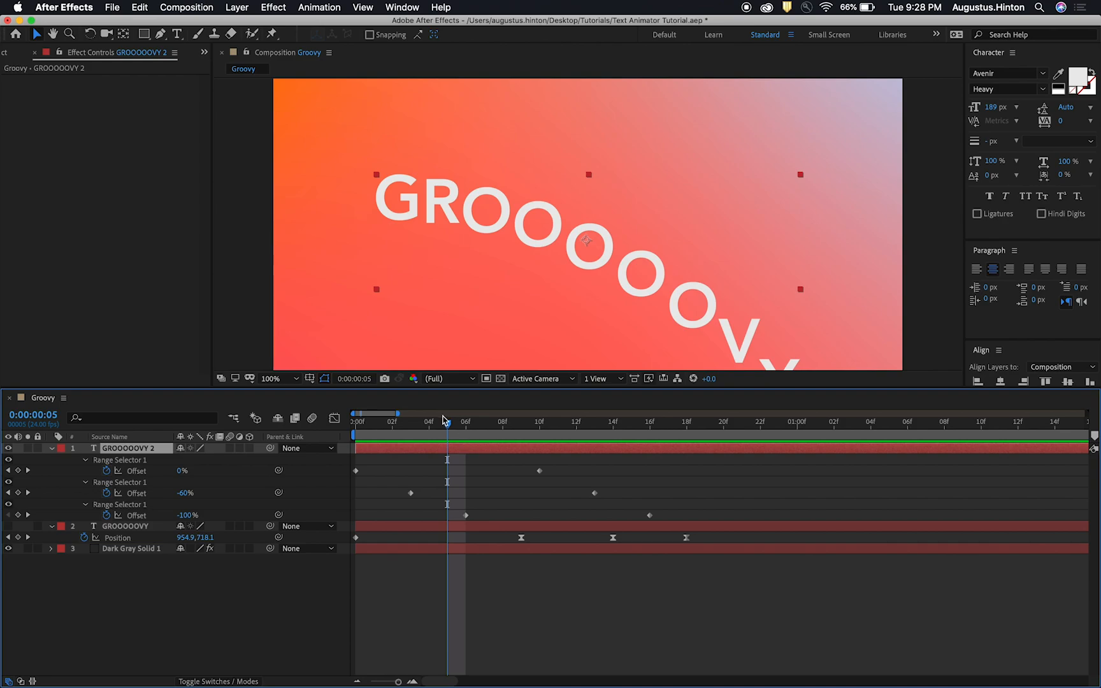
Step: Review the staggered animation by jumping to frames 20 and 16 in the timeline
click(723, 422)
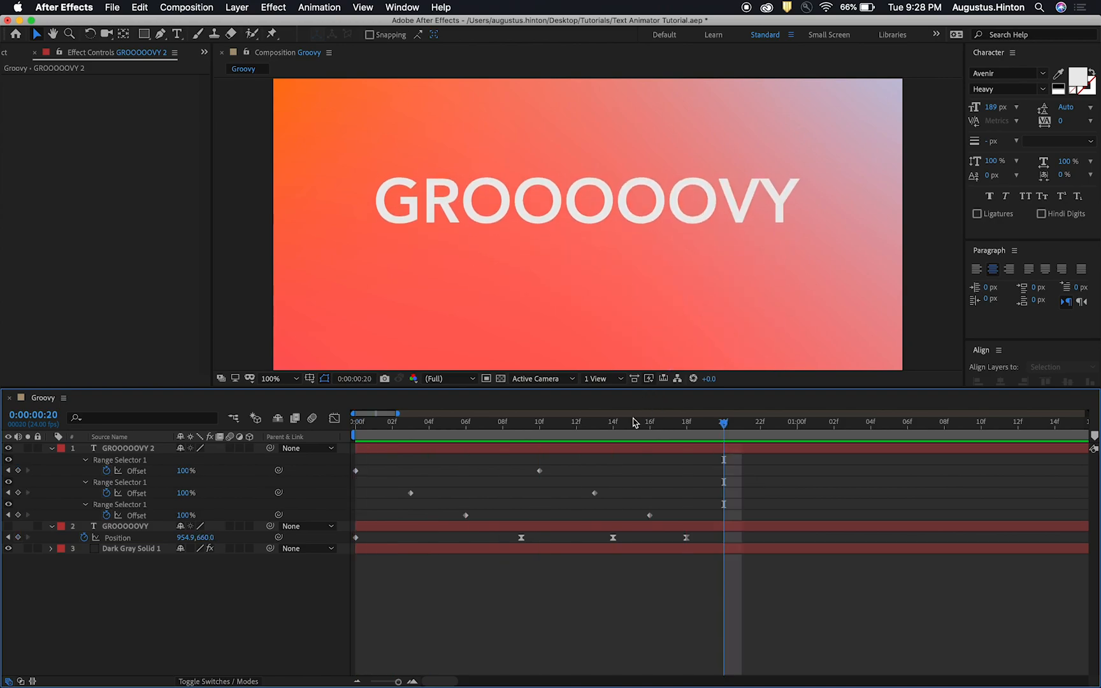
click(355, 414)
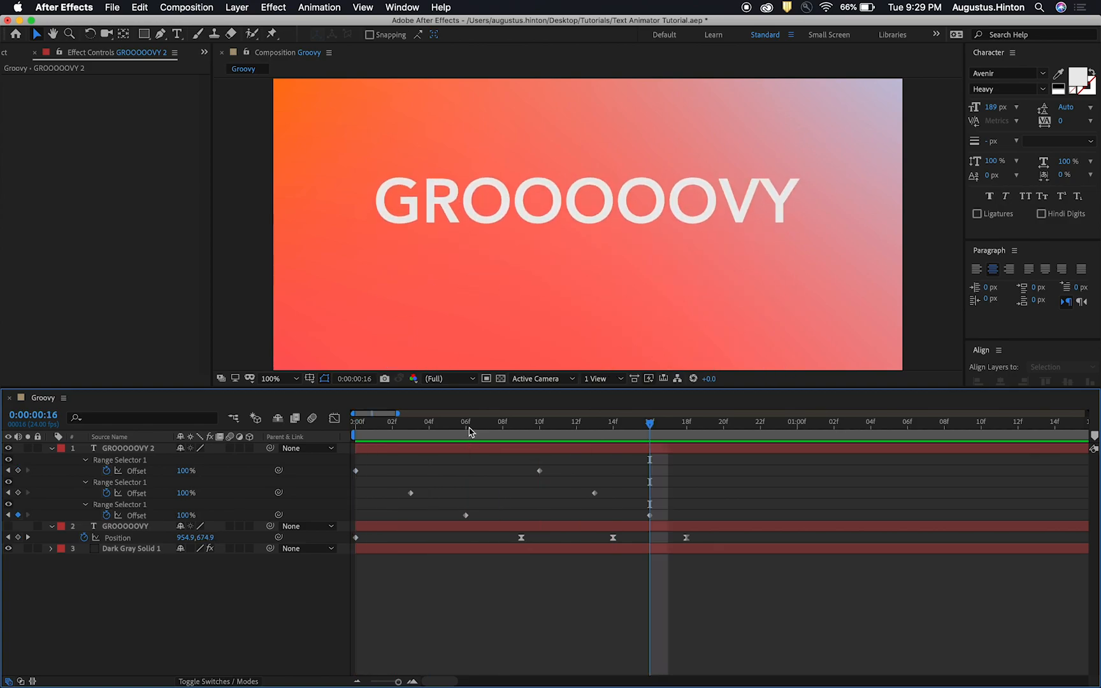
click(124, 447)
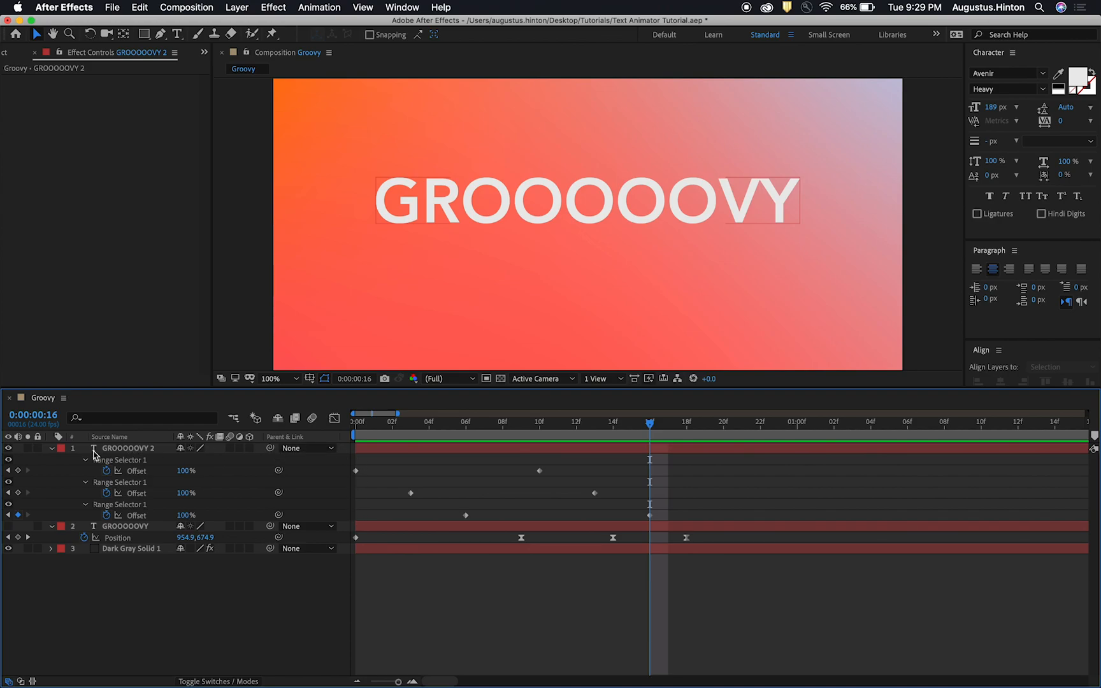
Step: Expand GROOOOOVY 2's text animators and show the list of animatable text properties
click(38, 447)
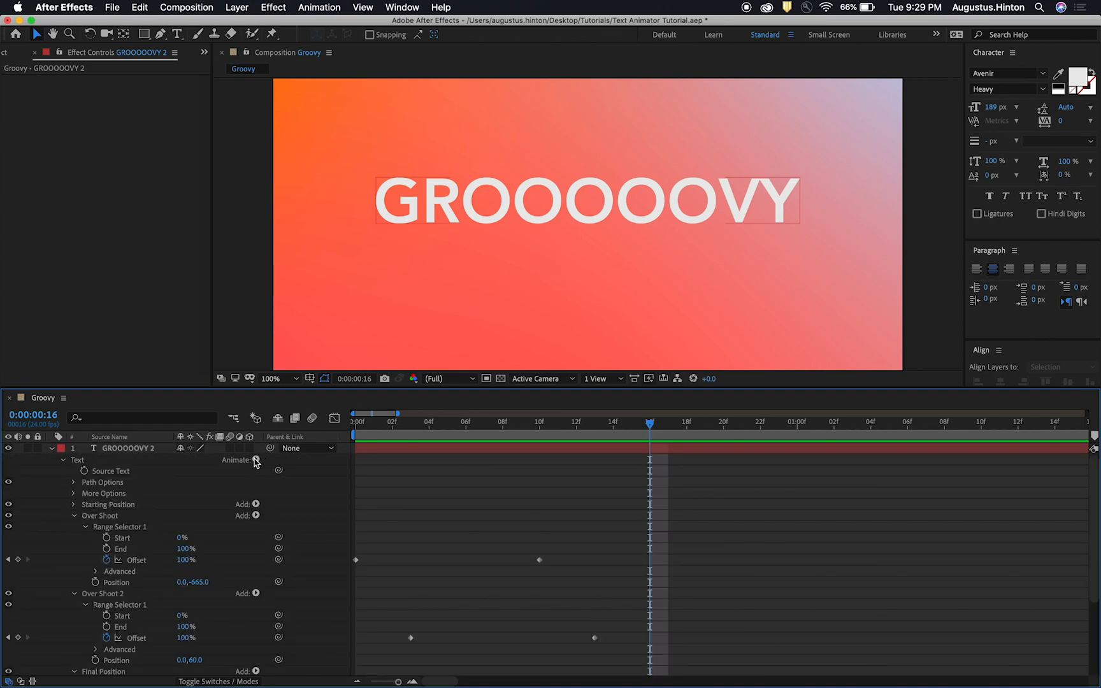
click(257, 460)
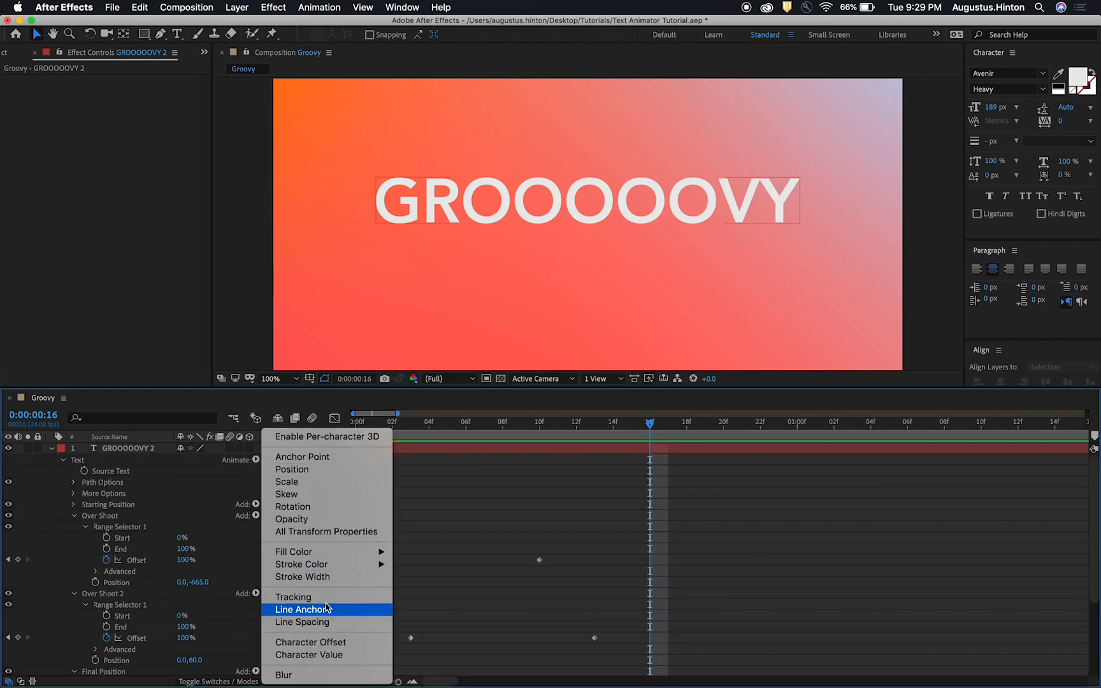
mouse_move(509, 501)
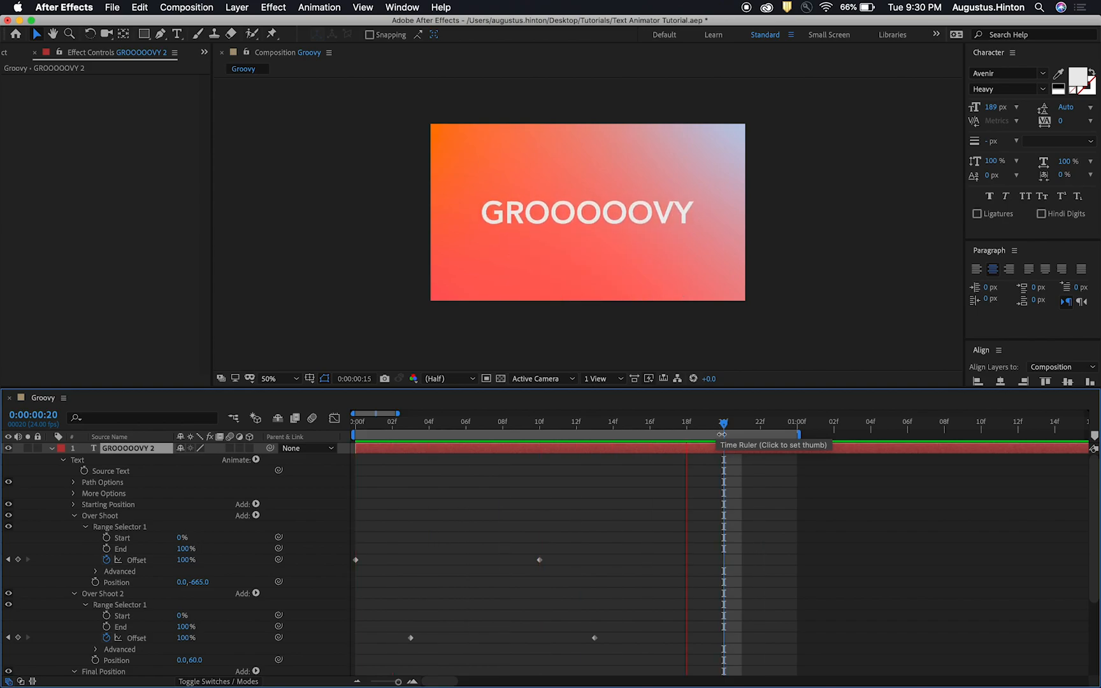
mouse_move(788, 532)
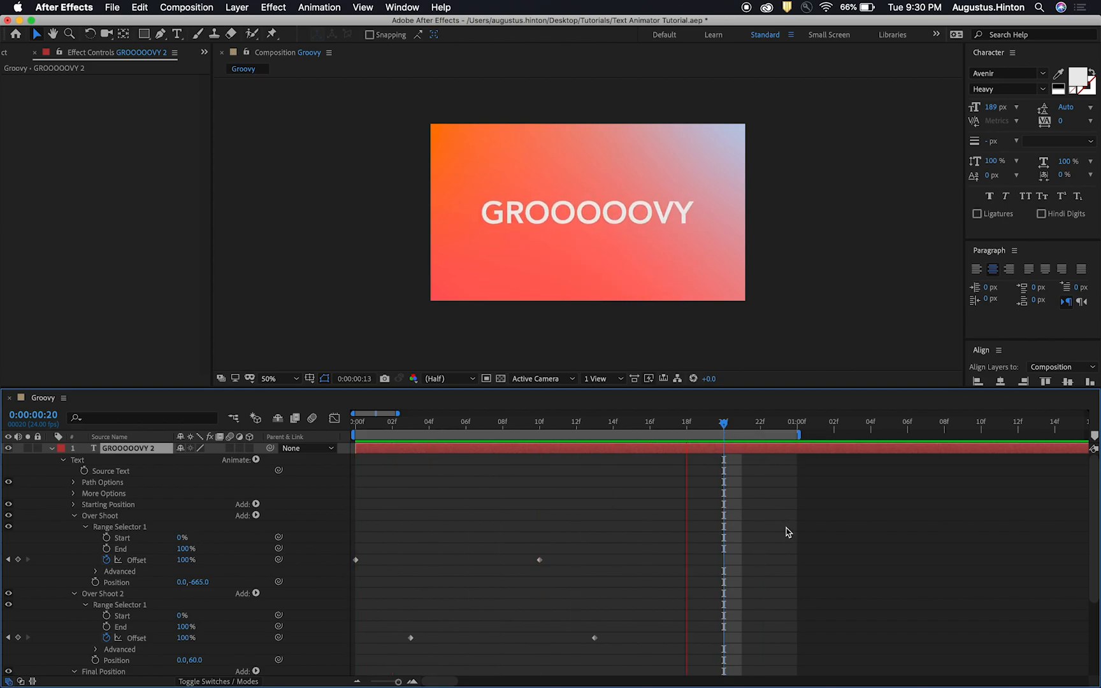